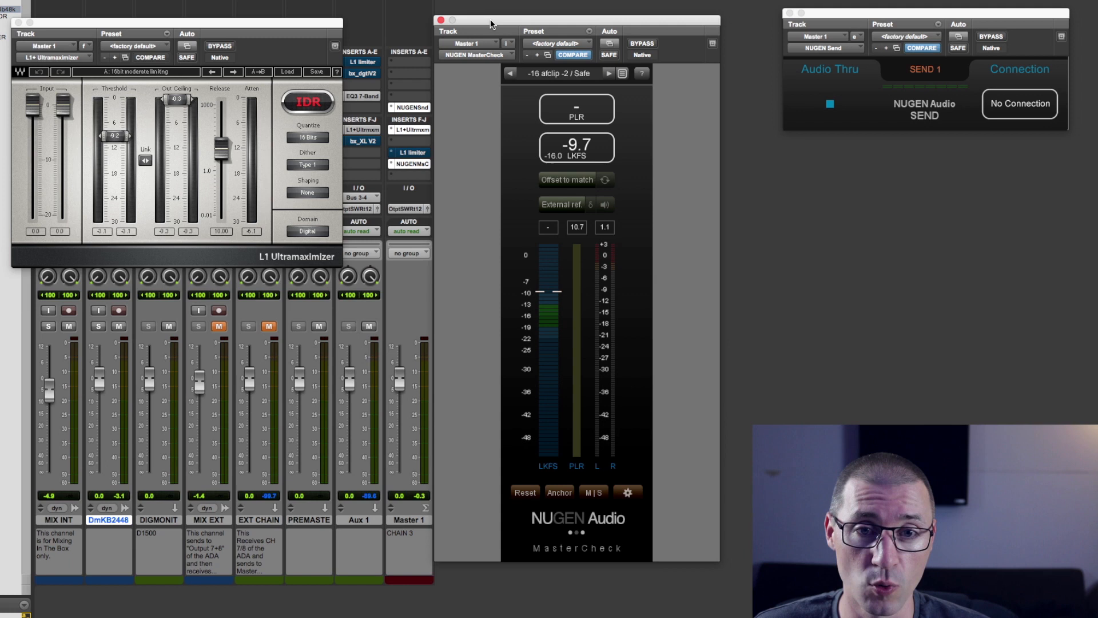
{"action": "mouse_move", "coordinate": [561, 28]}
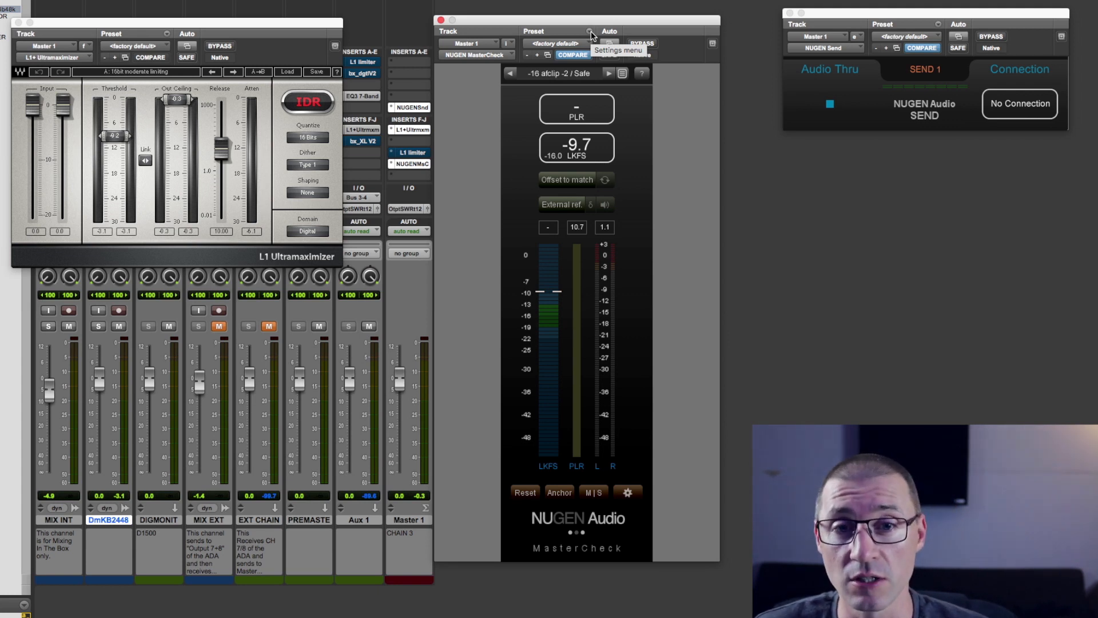
{"action": "mouse_move", "coordinate": [677, 114]}
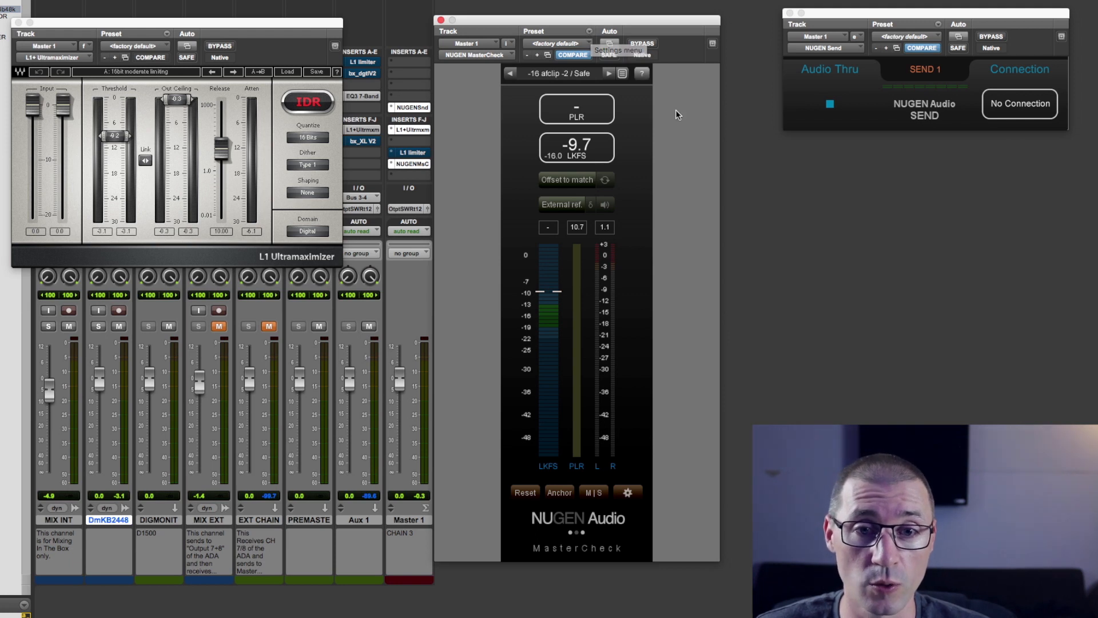
{"action": "mouse_move", "coordinate": [491, 352]}
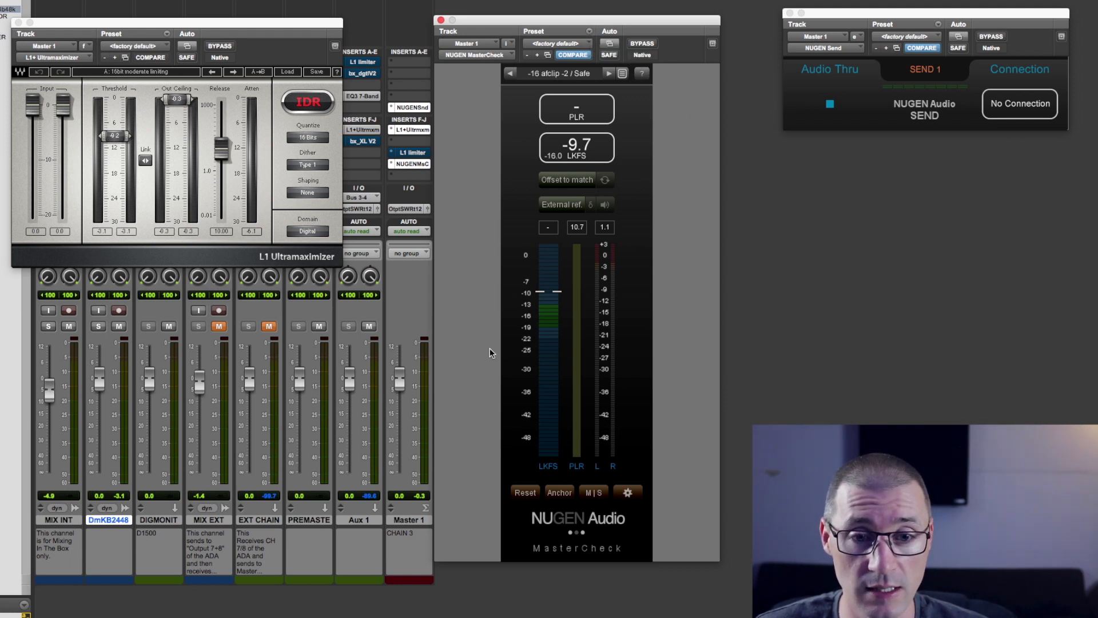
{"action": "mouse_move", "coordinate": [494, 356]}
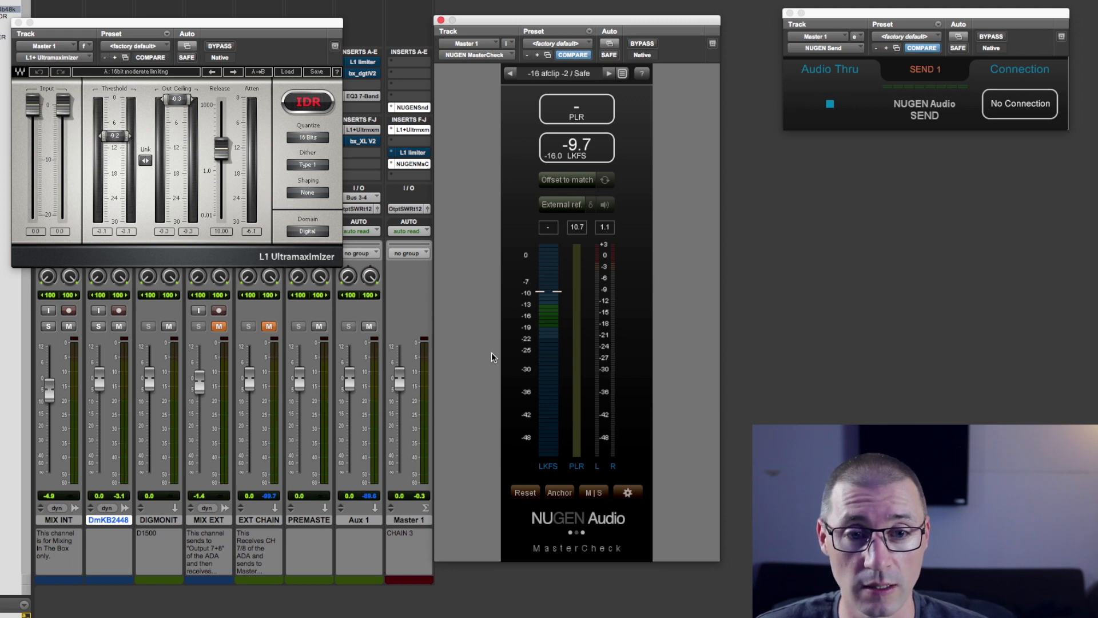
{"action": "mouse_move", "coordinate": [491, 318]}
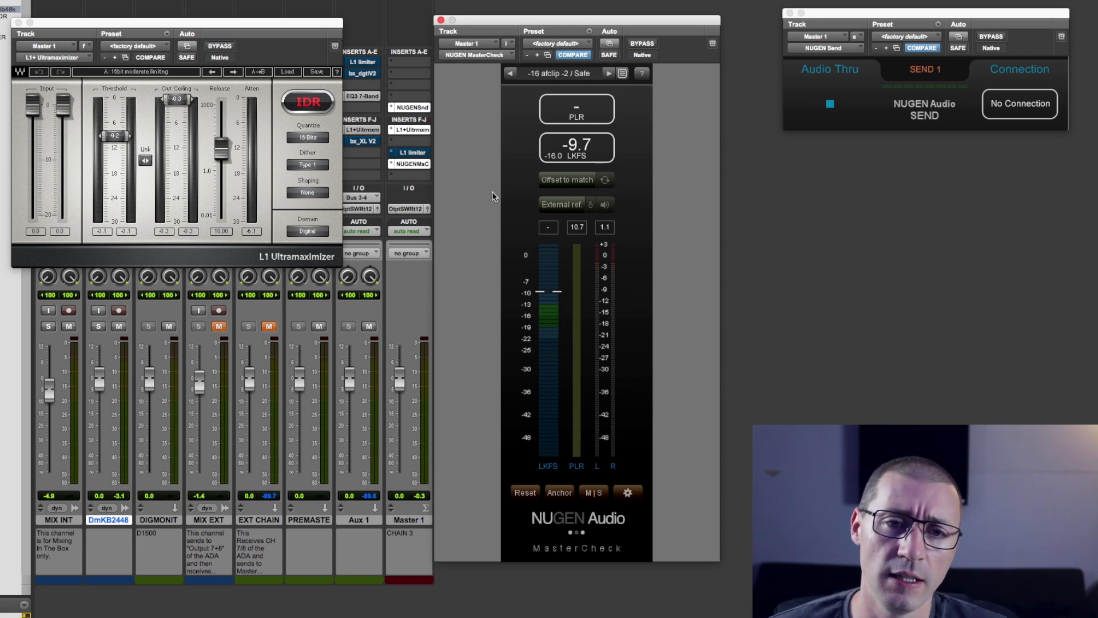
{"action": "mouse_move", "coordinate": [602, 349]}
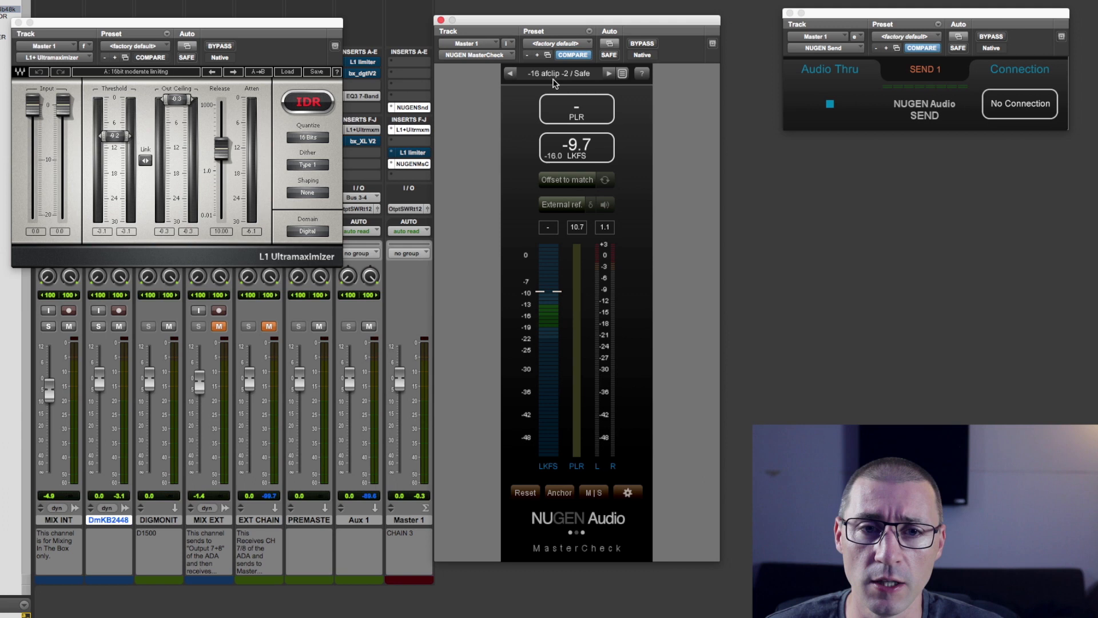
{"action": "mouse_move", "coordinate": [581, 39]}
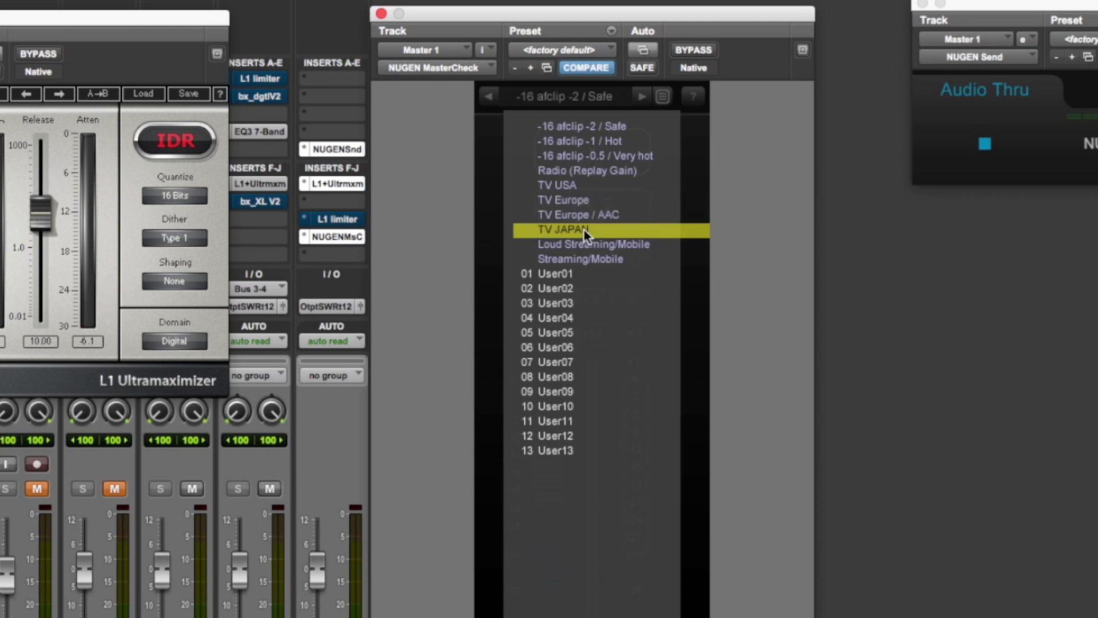
Toggle the M|S button so the meters read Mid and Side, leaving it enabled
{"action": "left_click", "coordinate": [661, 96]}
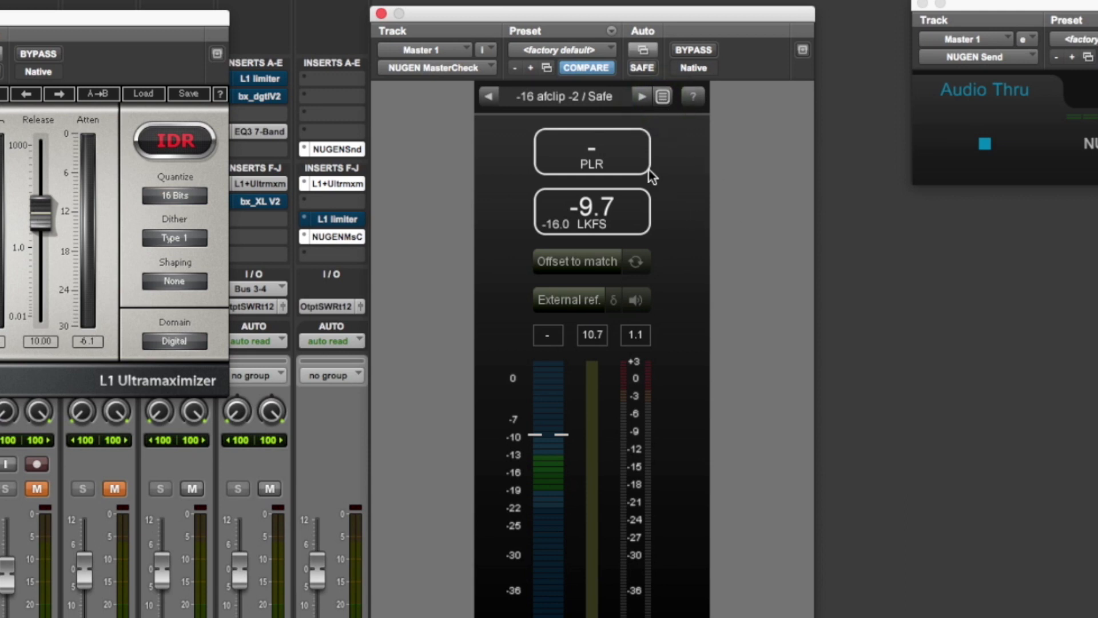
{"action": "mouse_move", "coordinate": [542, 145]}
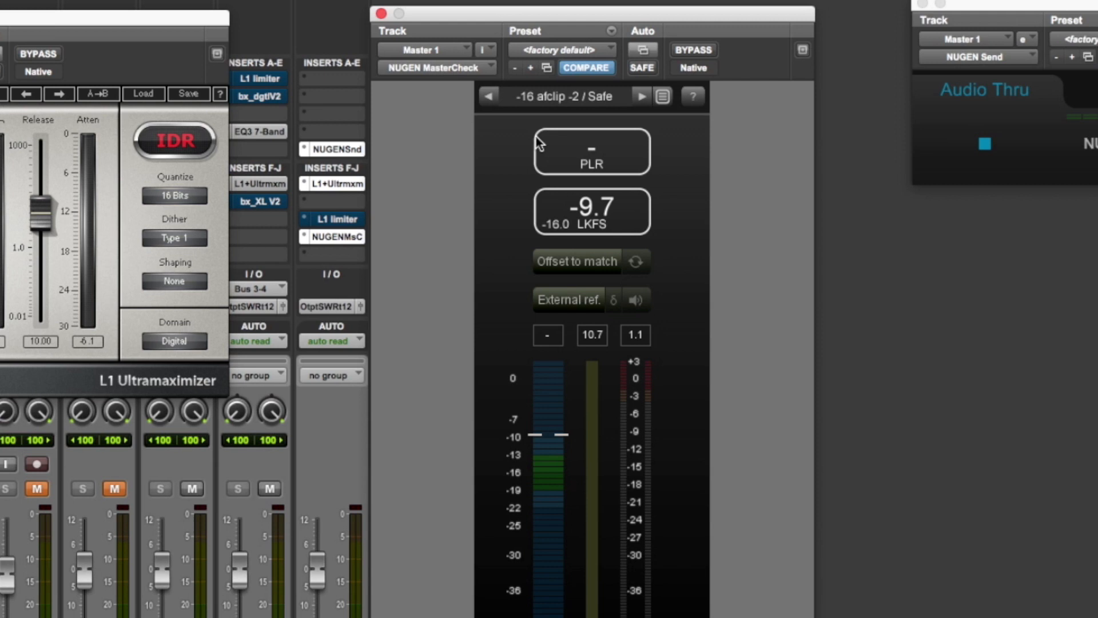
{"action": "mouse_move", "coordinate": [499, 153]}
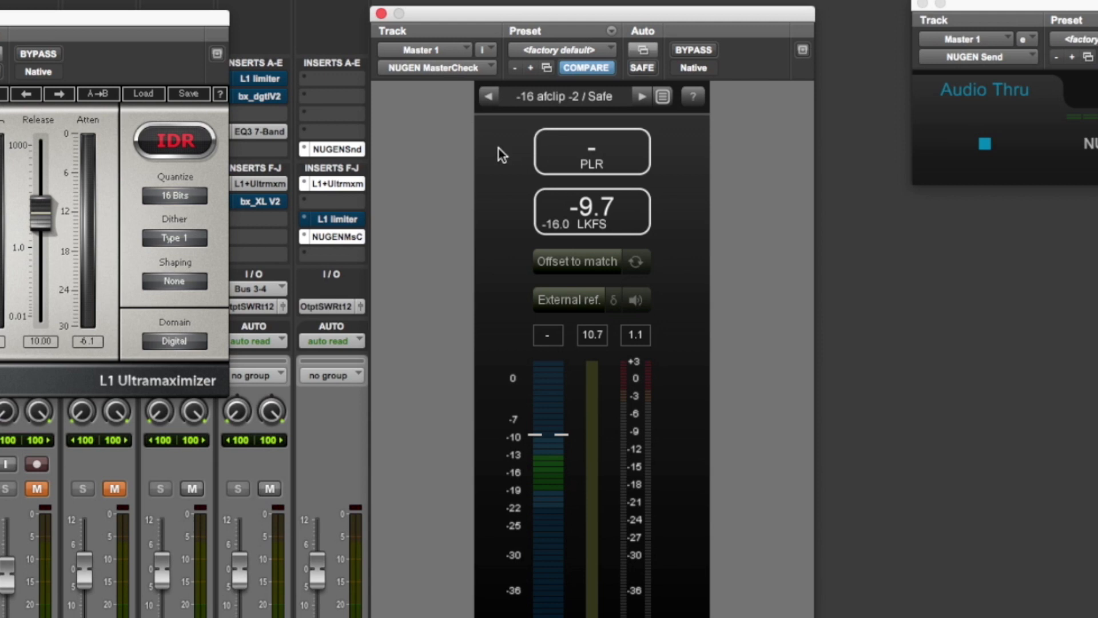
{"action": "mouse_move", "coordinate": [478, 165]}
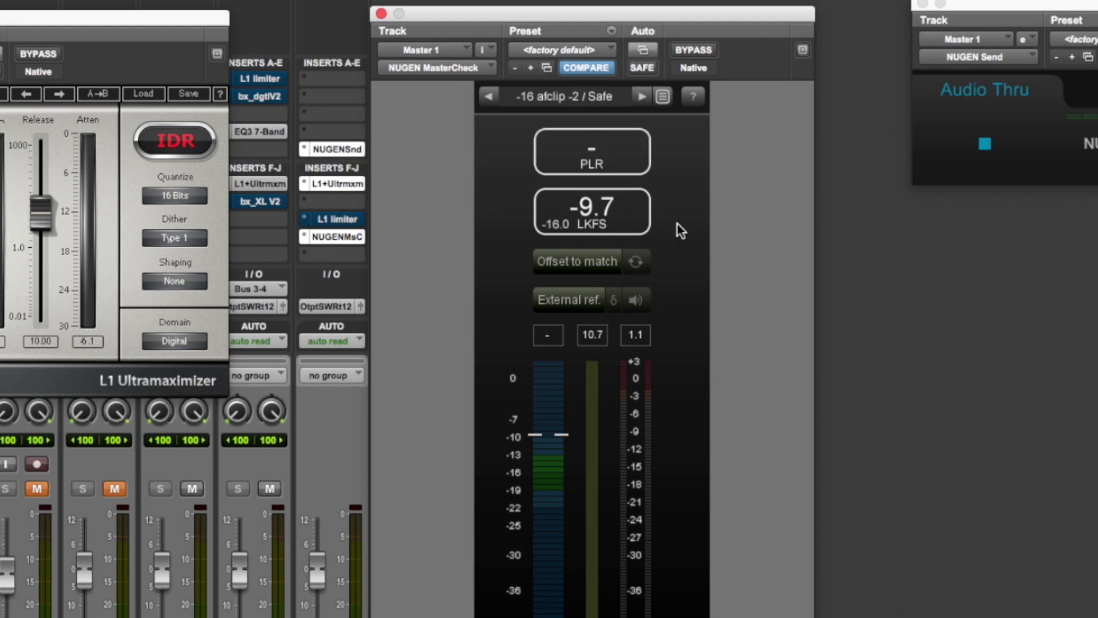
{"action": "mouse_move", "coordinate": [564, 161]}
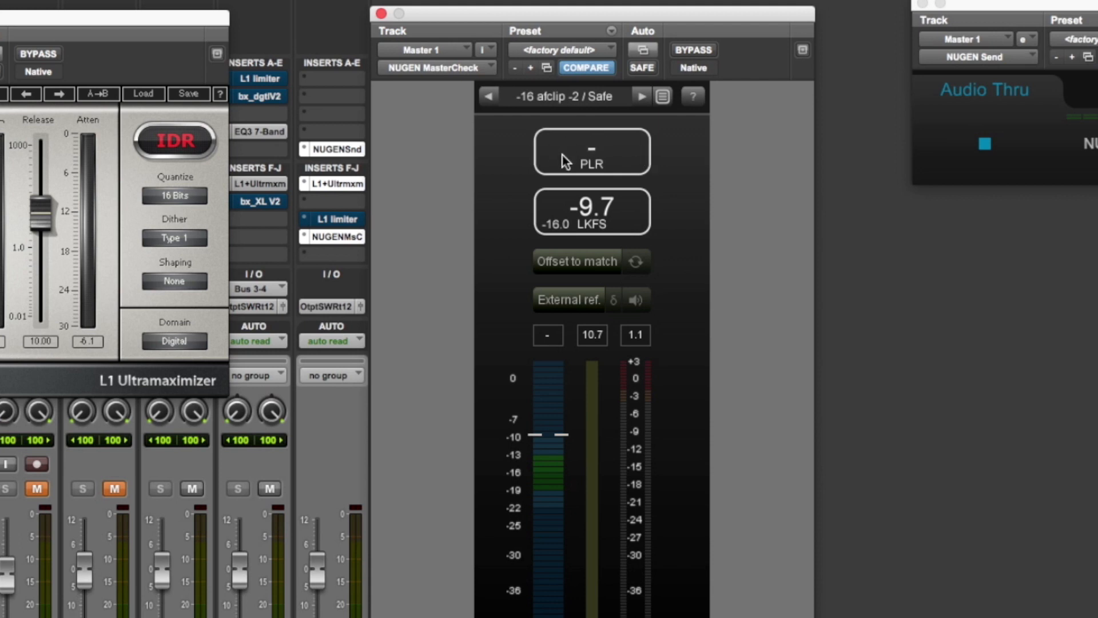
{"action": "mouse_move", "coordinate": [627, 146]}
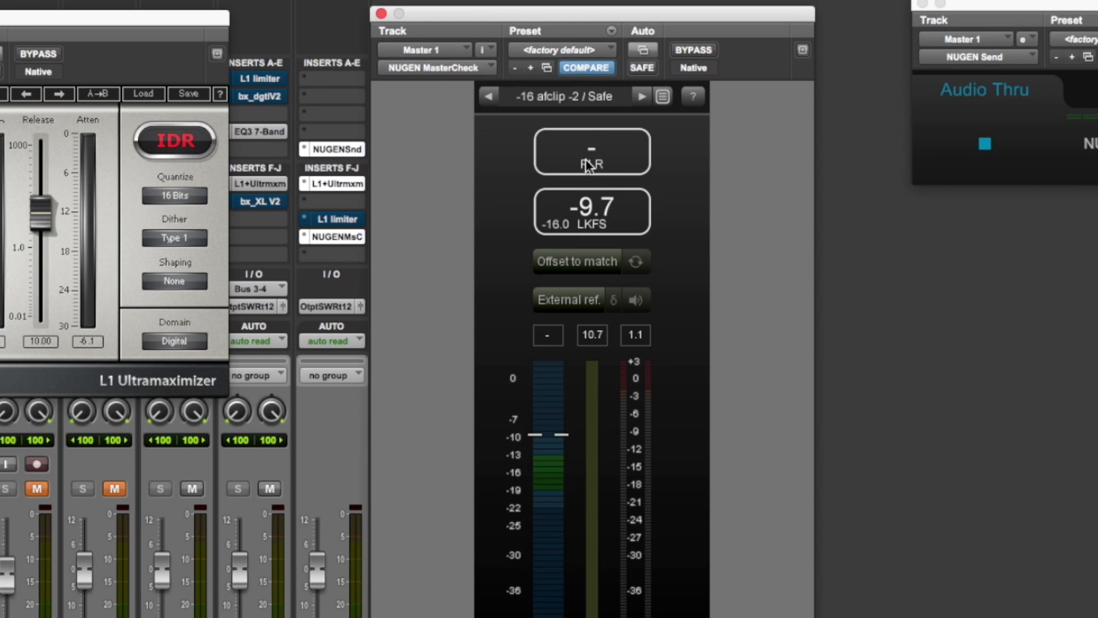
{"action": "mouse_move", "coordinate": [568, 154]}
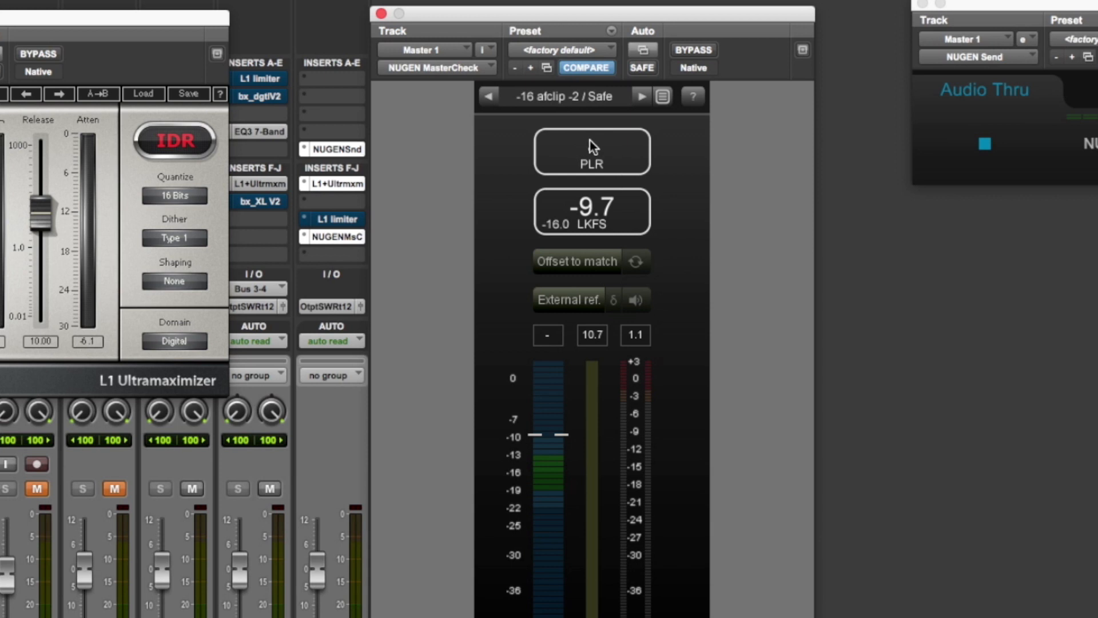
{"action": "mouse_move", "coordinate": [590, 156]}
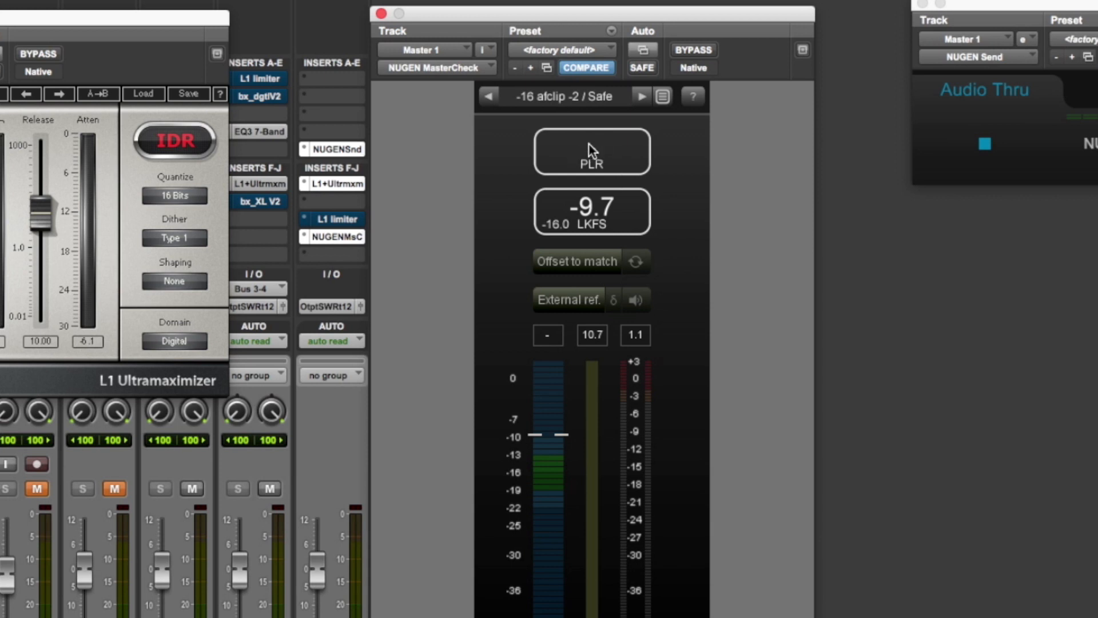
{"action": "left_click", "coordinate": [591, 151]}
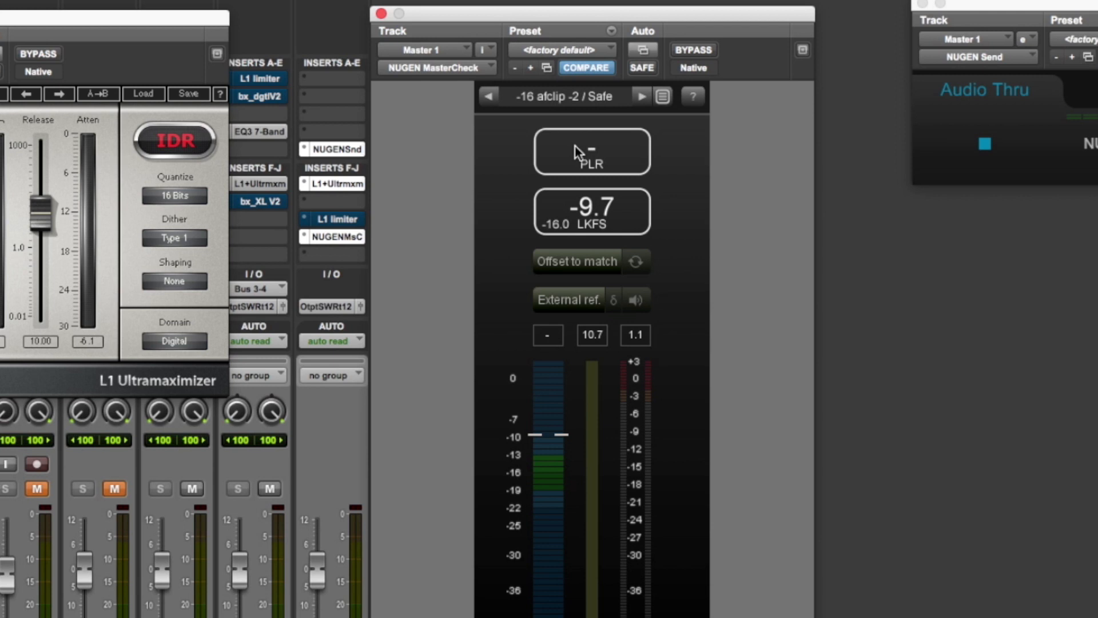
{"action": "mouse_move", "coordinate": [563, 142]}
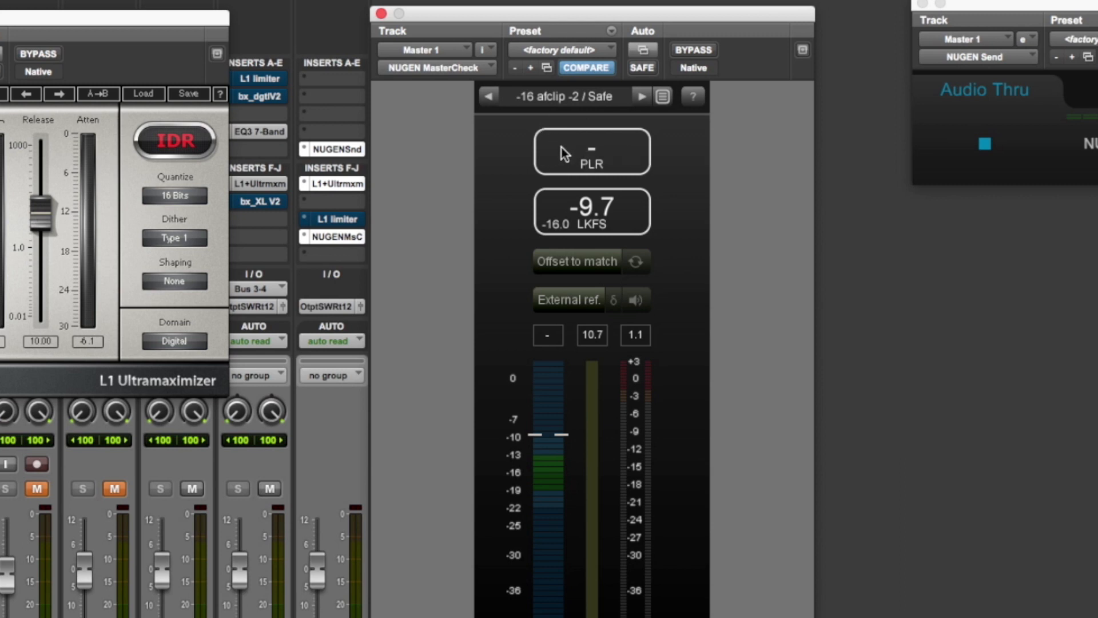
{"action": "mouse_move", "coordinate": [572, 152]}
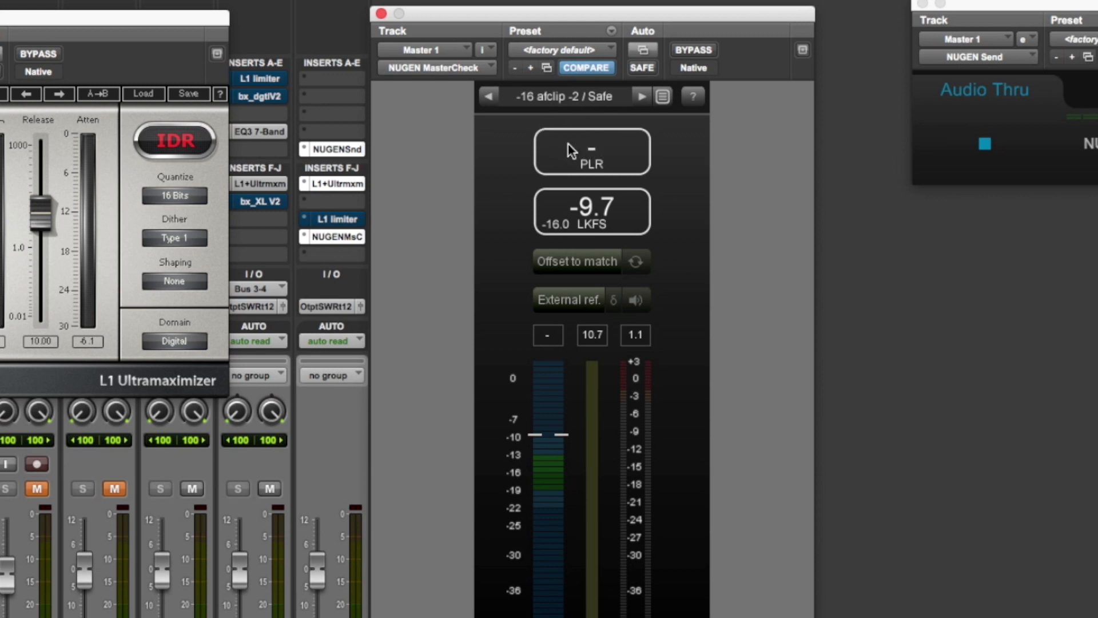
{"action": "mouse_move", "coordinate": [581, 157]}
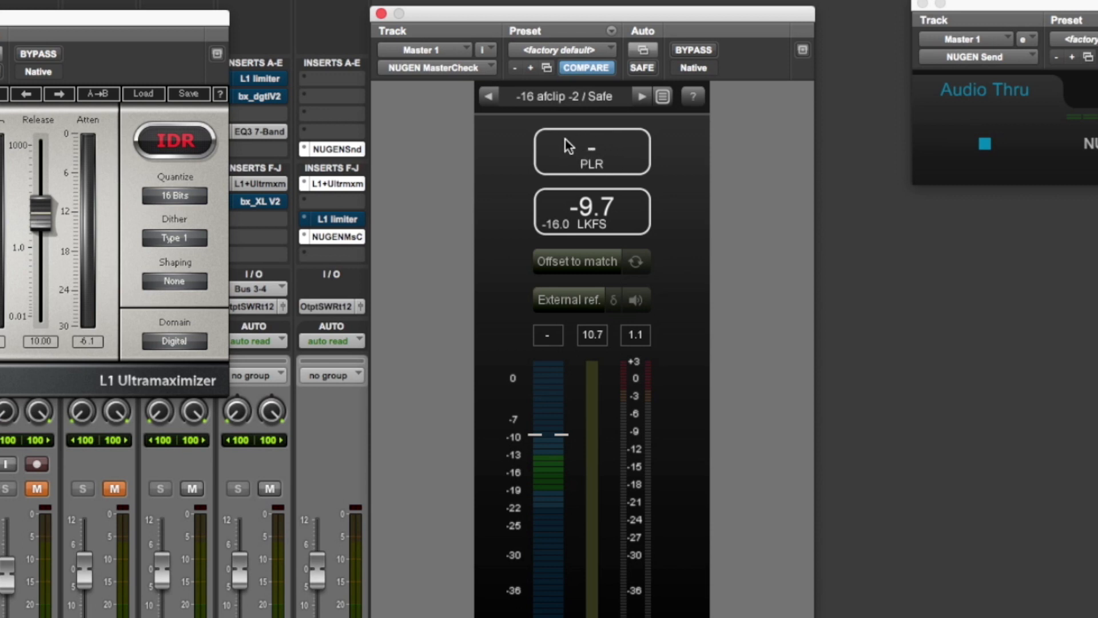
{"action": "mouse_move", "coordinate": [624, 148]}
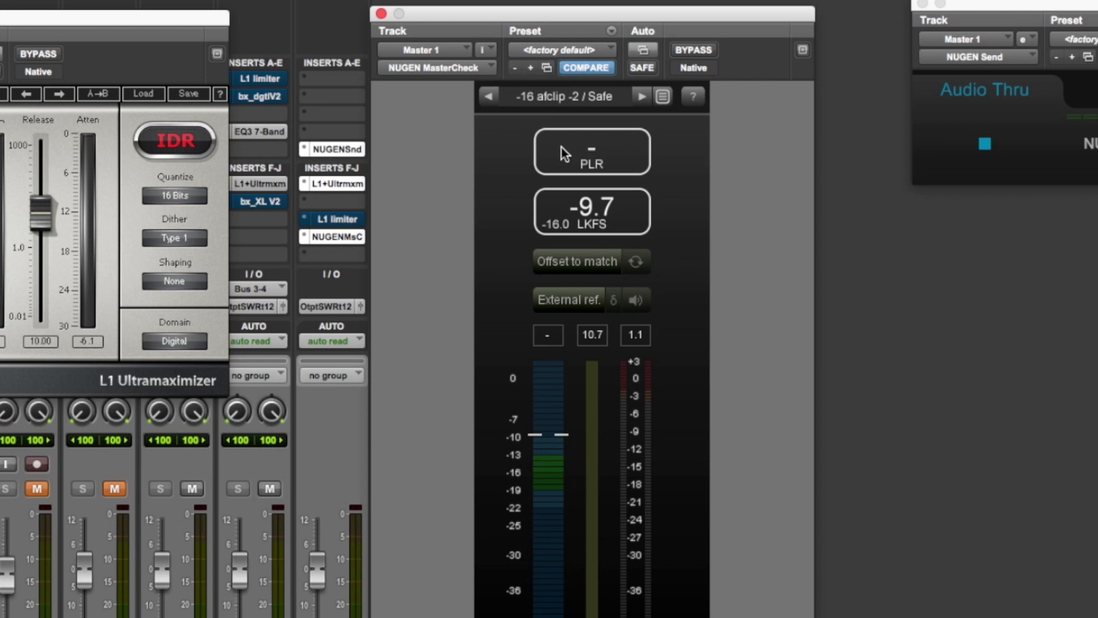
{"action": "mouse_move", "coordinate": [545, 221]}
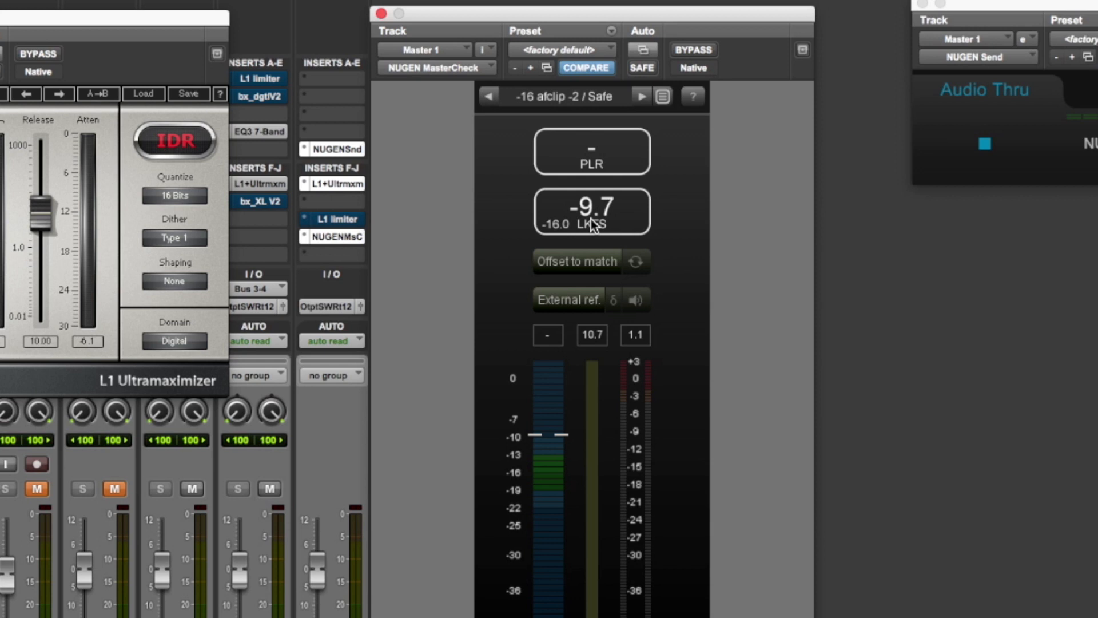
{"action": "mouse_move", "coordinate": [581, 231]}
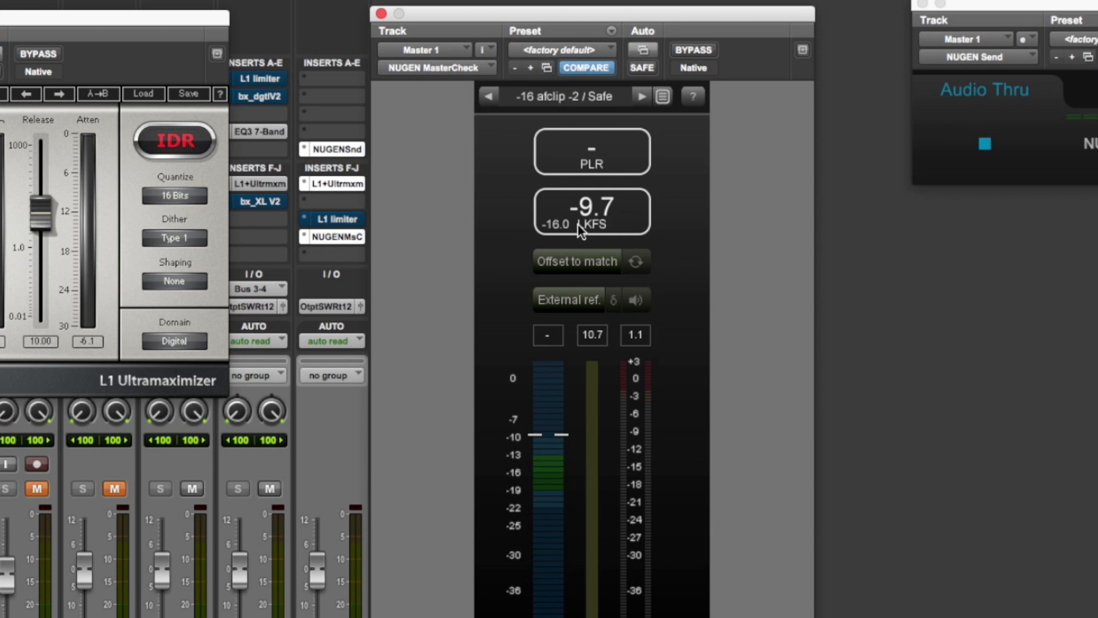
{"action": "mouse_move", "coordinate": [572, 222]}
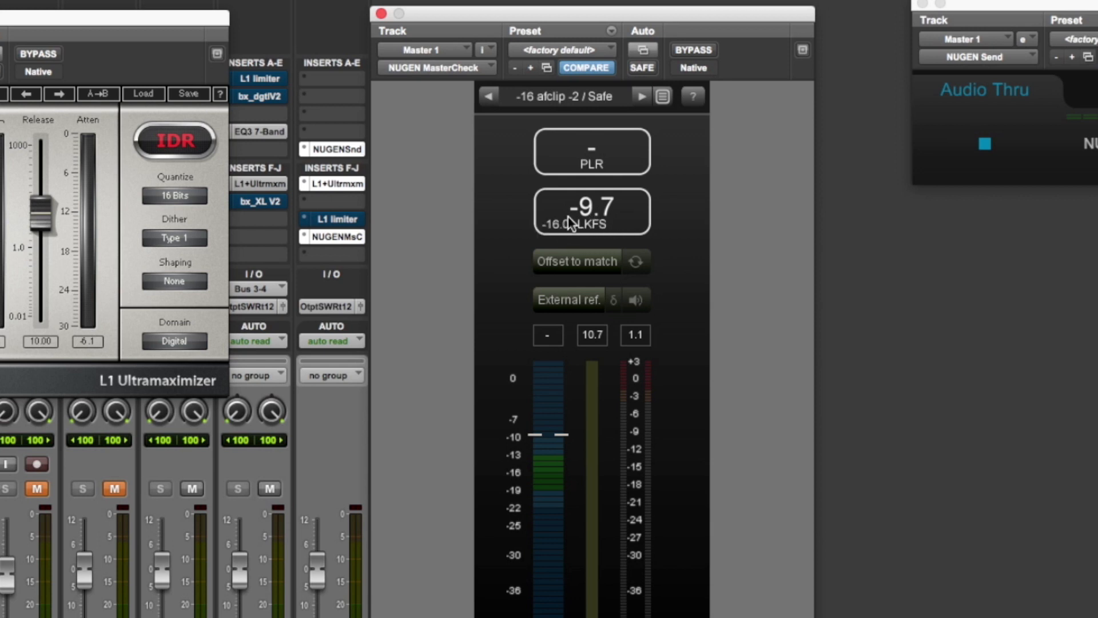
{"action": "mouse_move", "coordinate": [572, 223]}
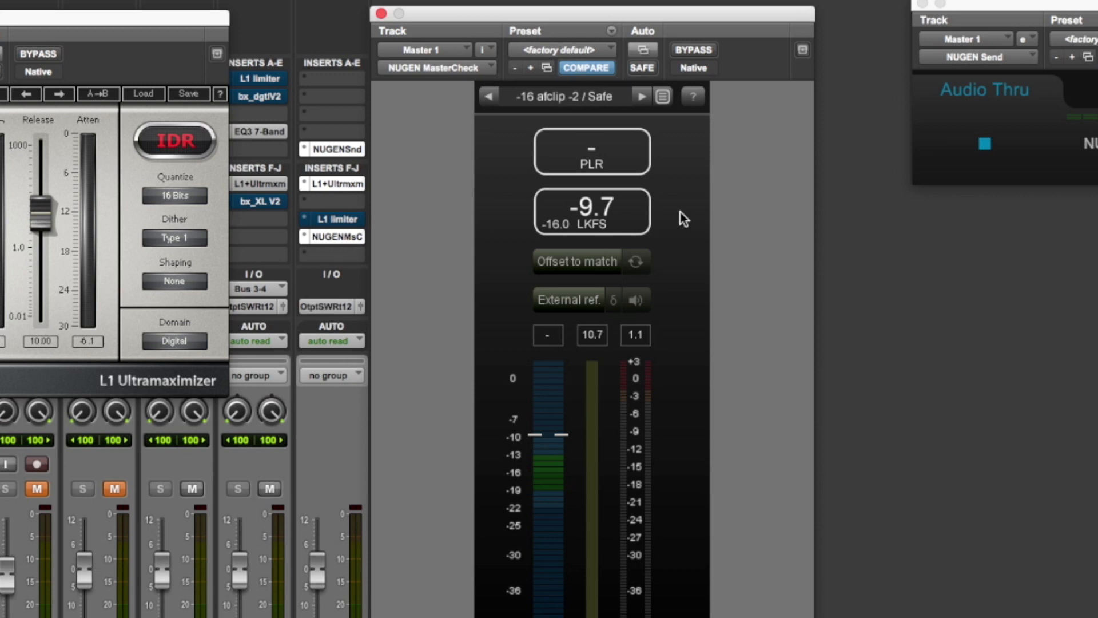
{"action": "mouse_move", "coordinate": [677, 248]}
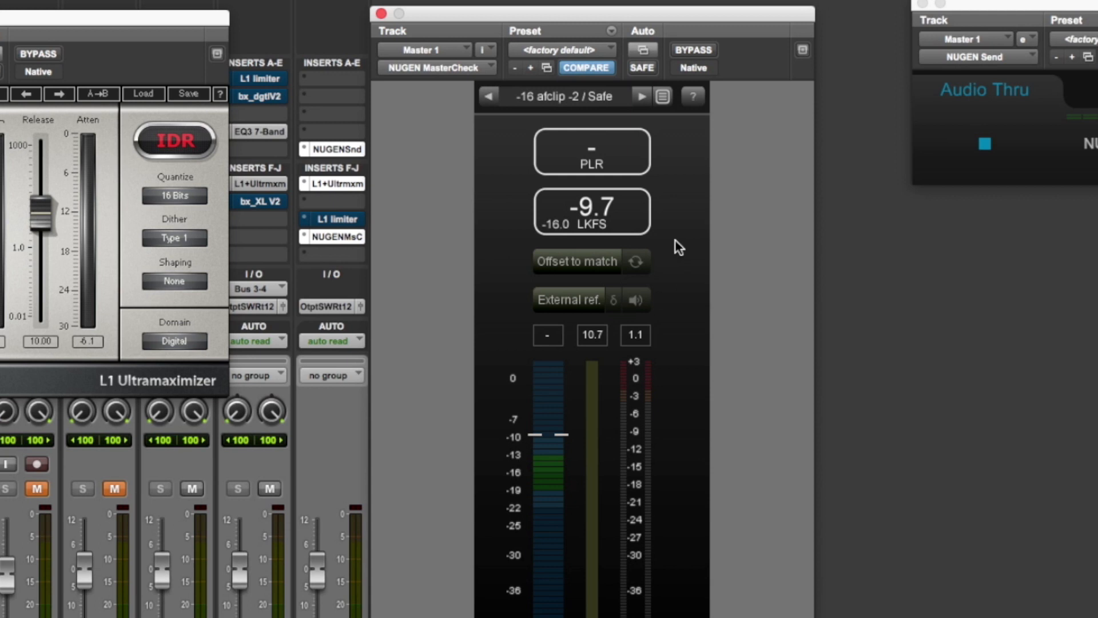
{"action": "mouse_move", "coordinate": [688, 239]}
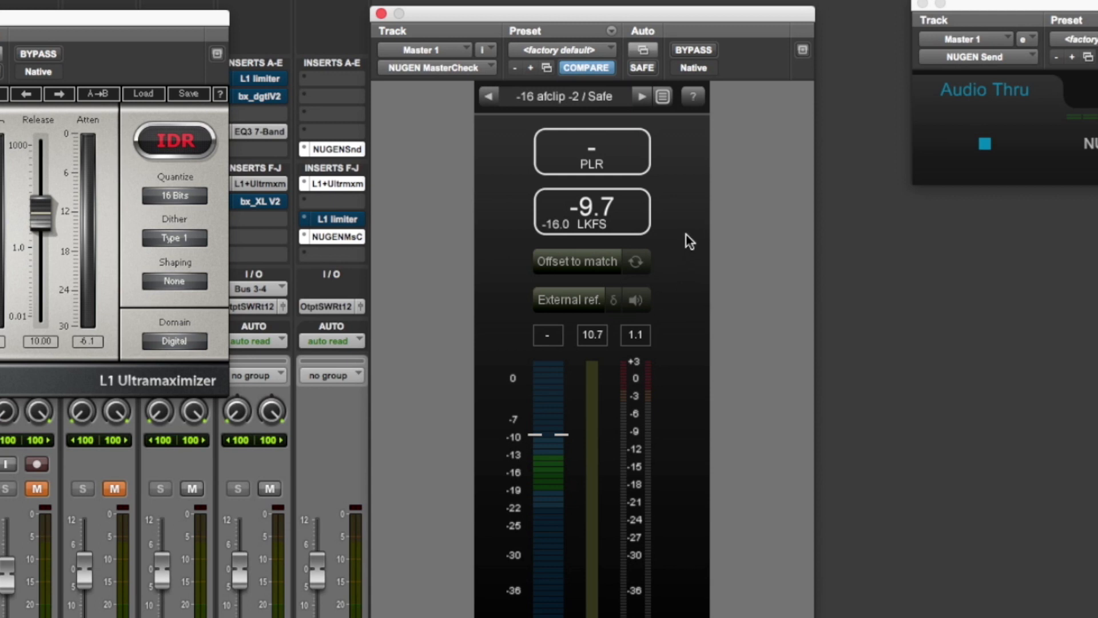
{"action": "mouse_move", "coordinate": [579, 239]}
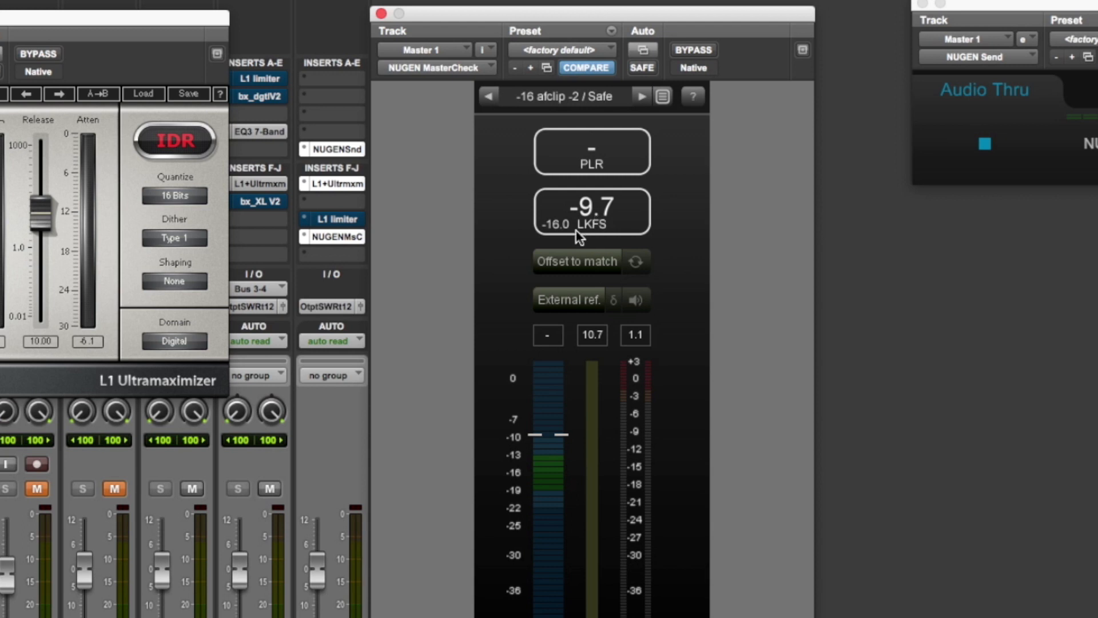
{"action": "mouse_move", "coordinate": [597, 238]}
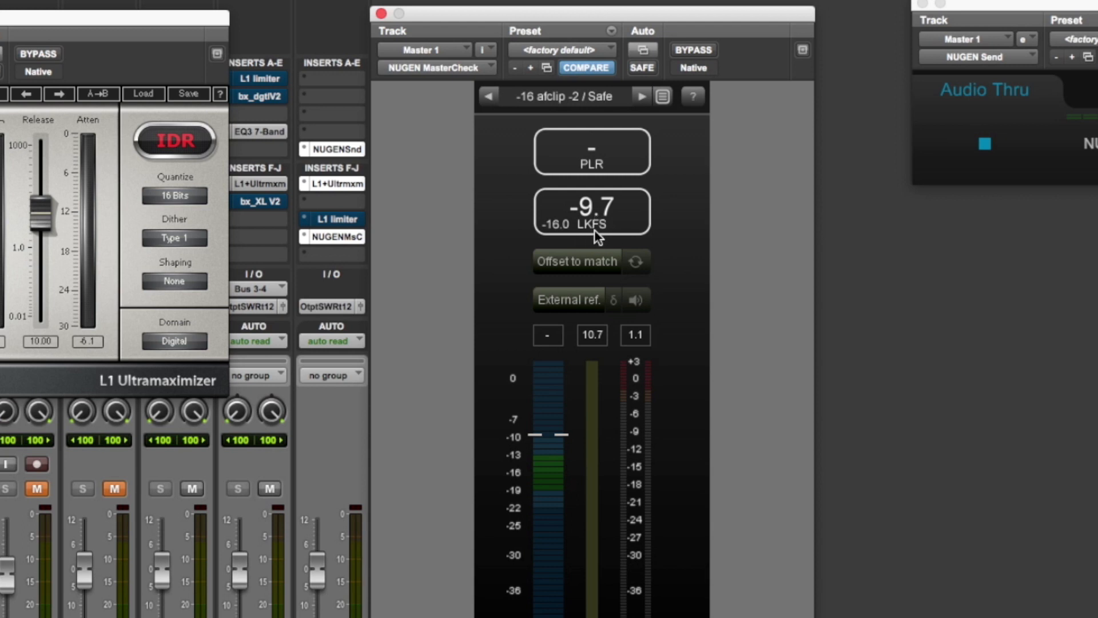
{"action": "mouse_move", "coordinate": [606, 233]}
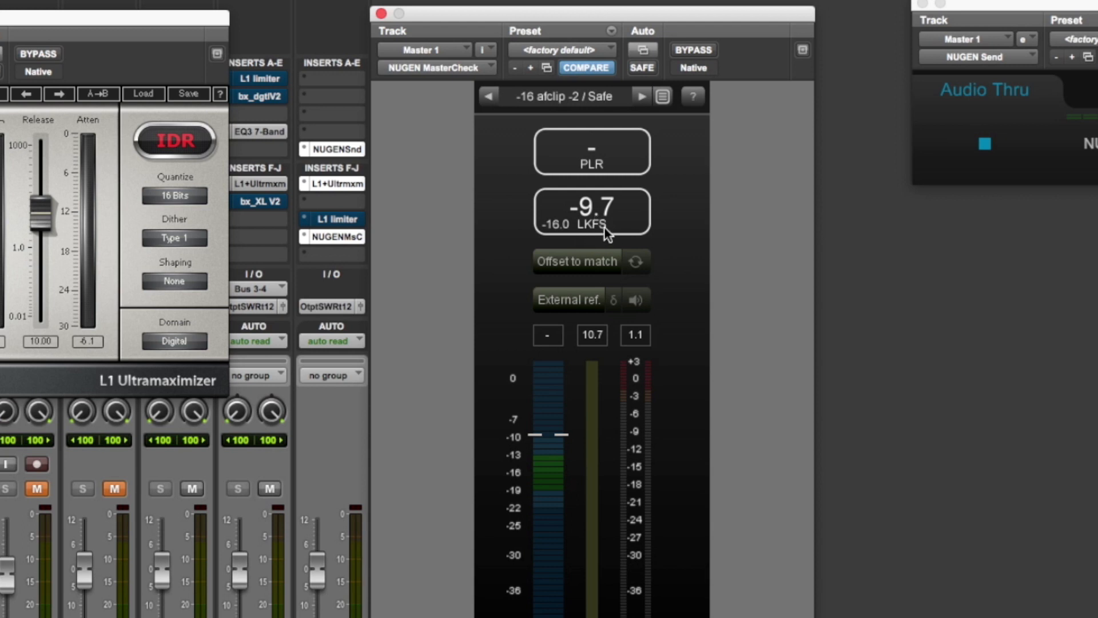
{"action": "mouse_move", "coordinate": [597, 231]}
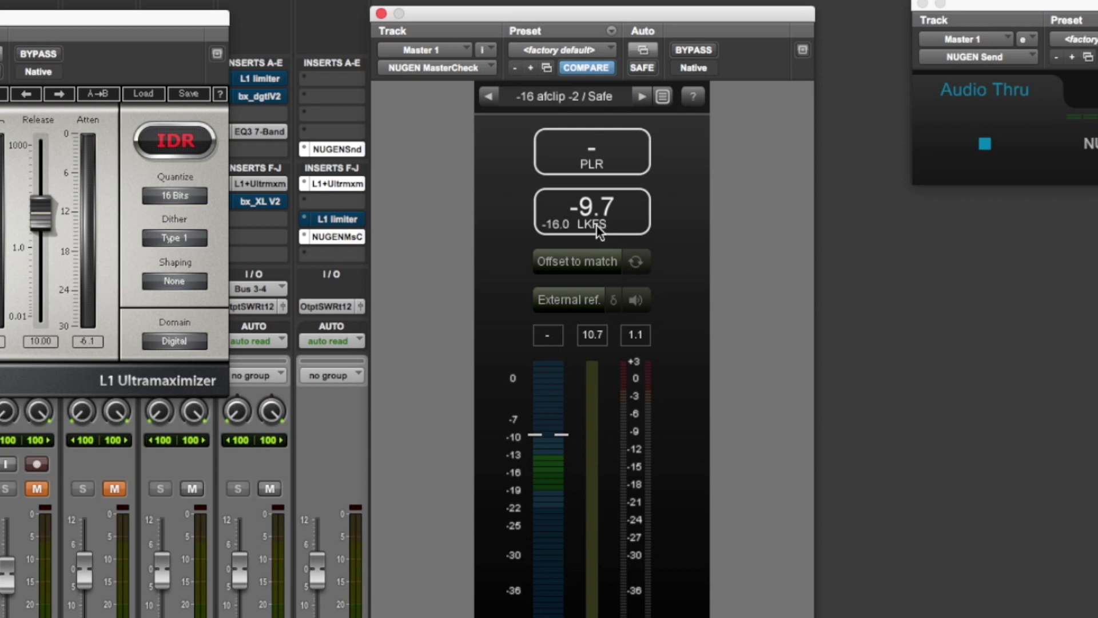
{"action": "mouse_move", "coordinate": [592, 231]}
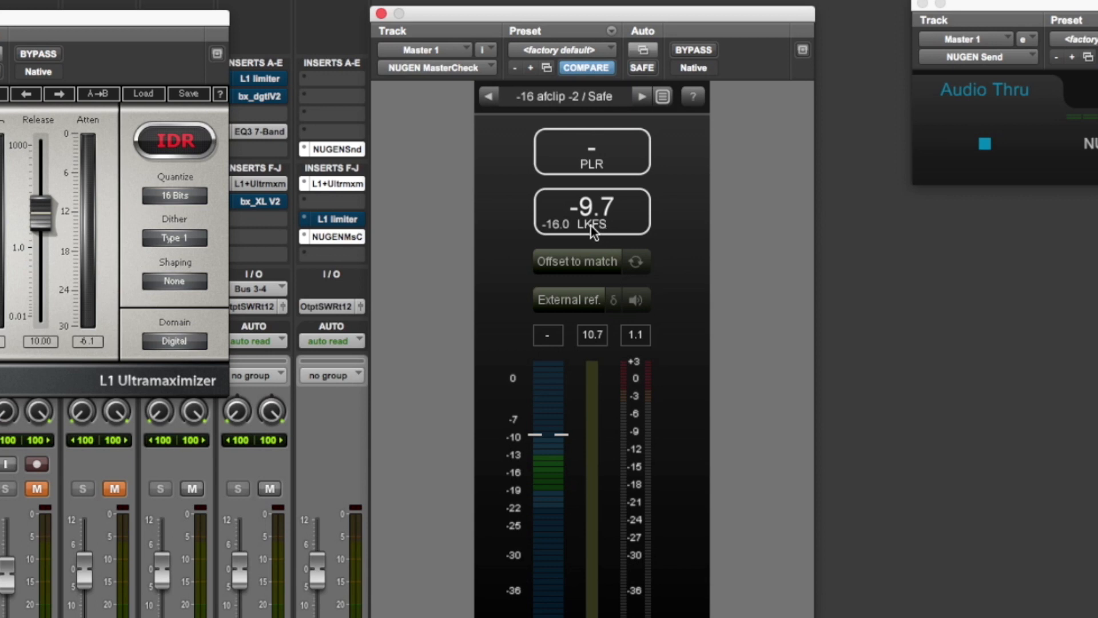
{"action": "mouse_move", "coordinate": [551, 228]}
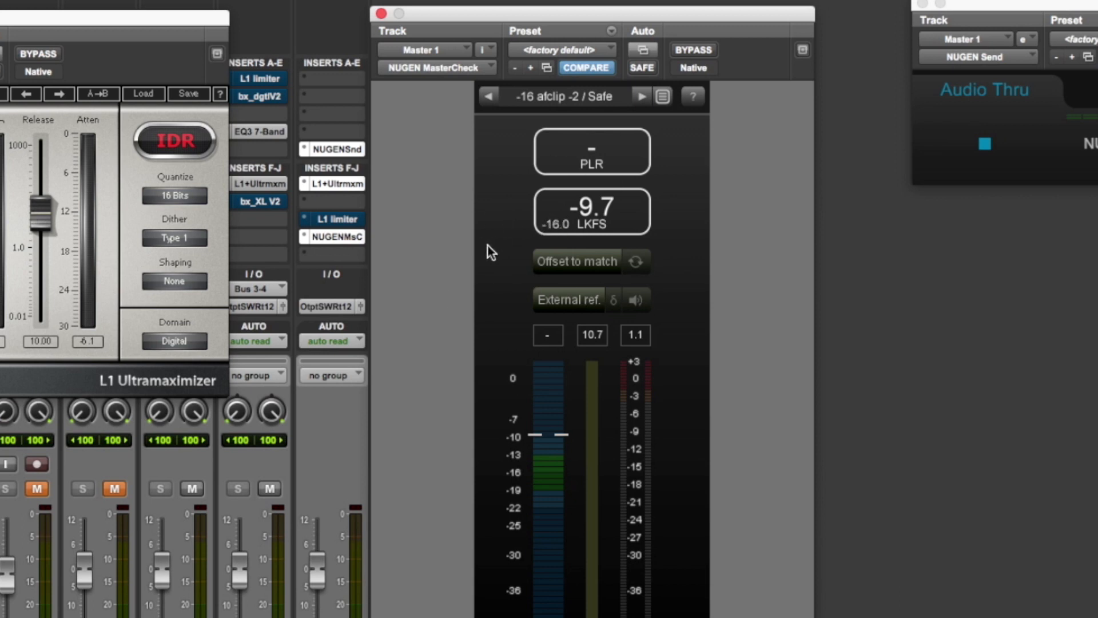
{"action": "mouse_move", "coordinate": [485, 284]}
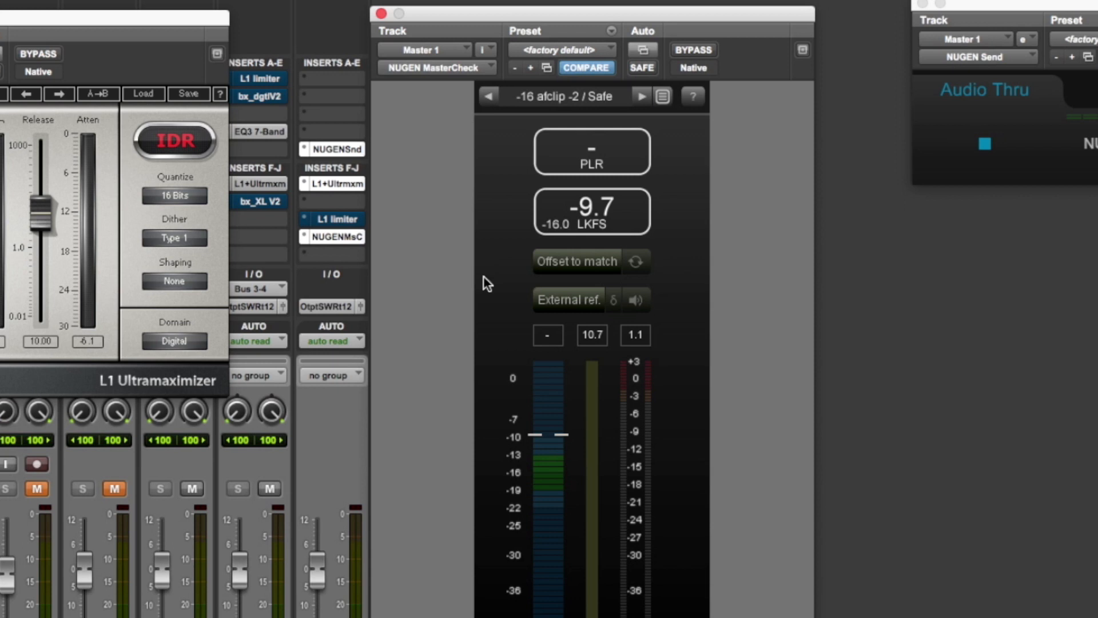
{"action": "mouse_move", "coordinate": [591, 268]}
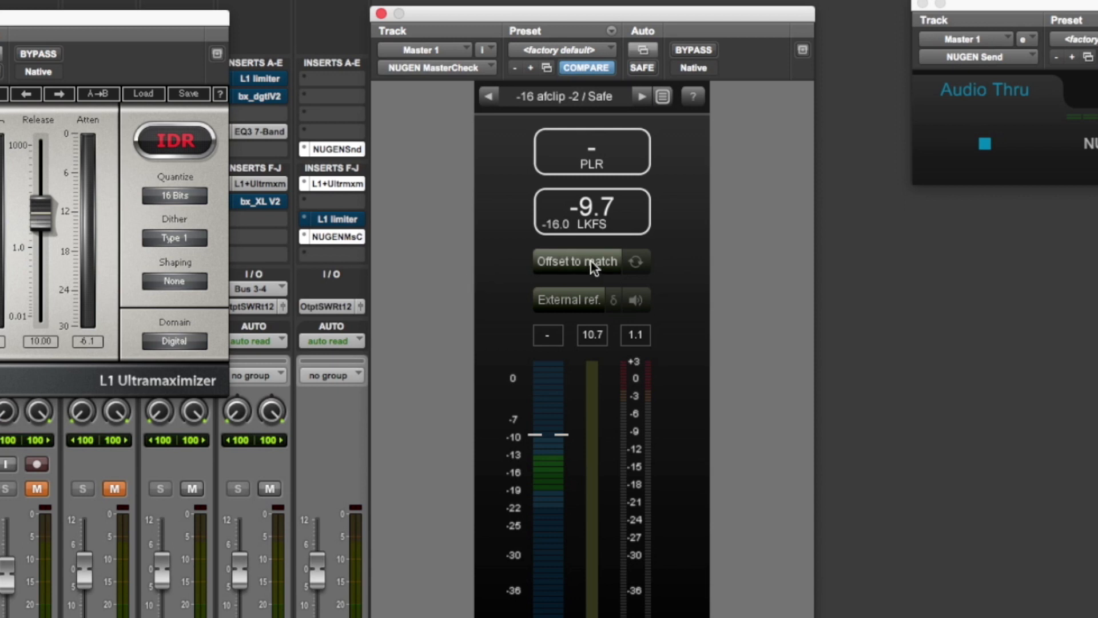
{"action": "mouse_move", "coordinate": [578, 270]}
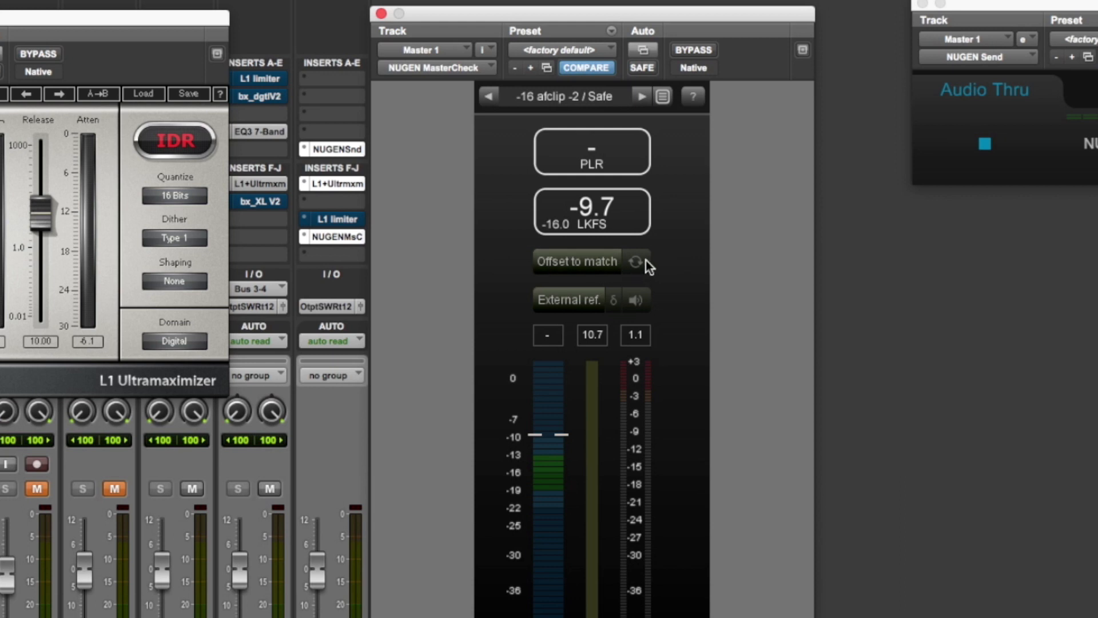
{"action": "mouse_move", "coordinate": [487, 263]}
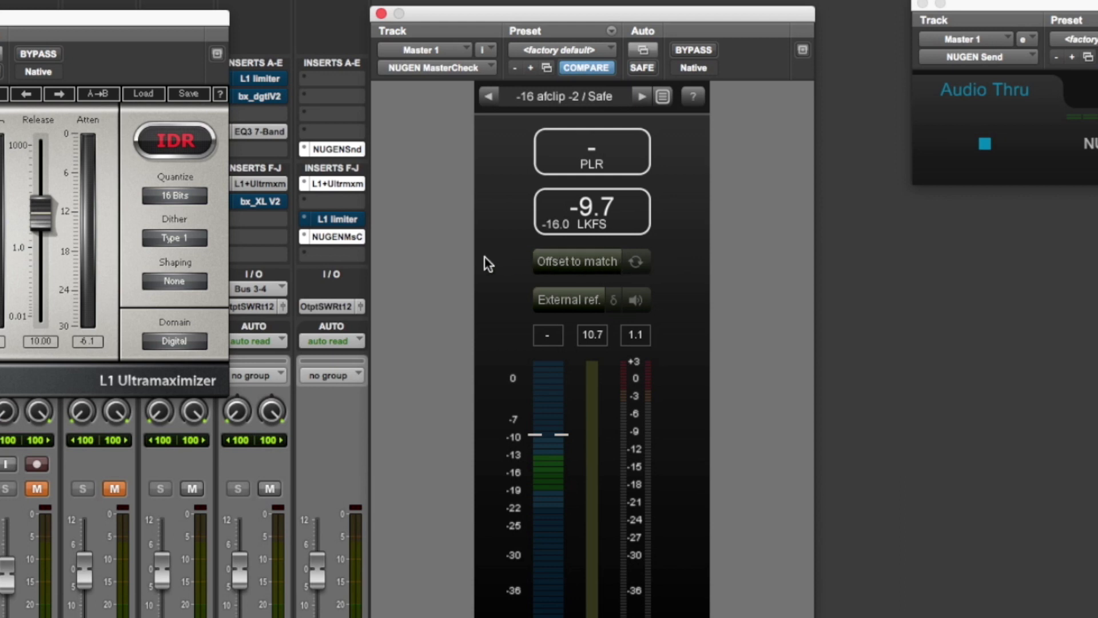
{"action": "mouse_move", "coordinate": [499, 266]}
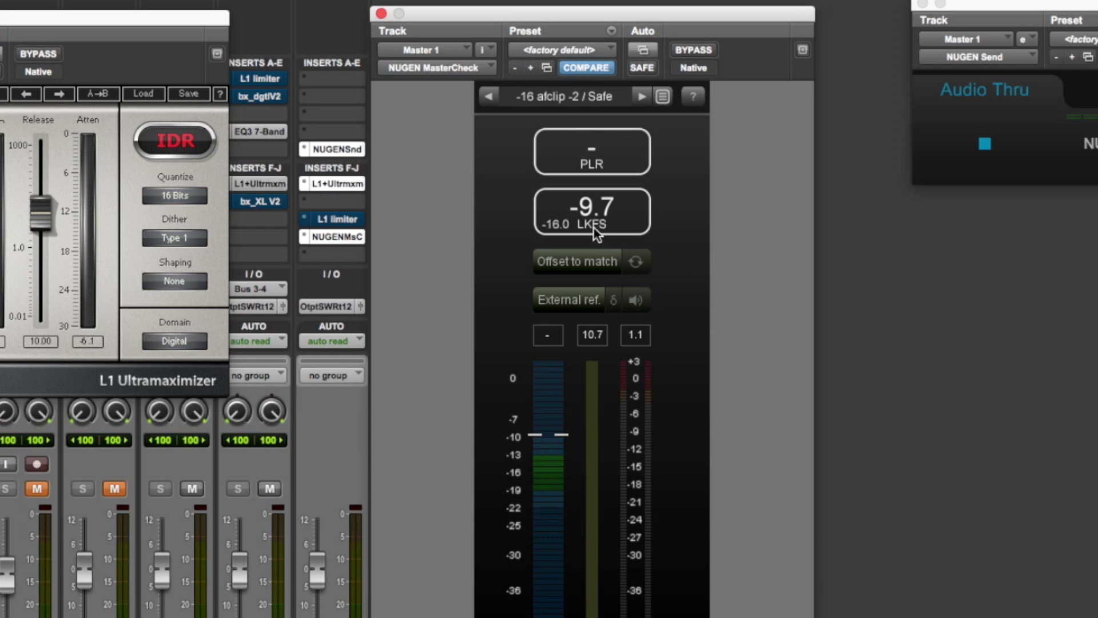
{"action": "mouse_move", "coordinate": [604, 240]}
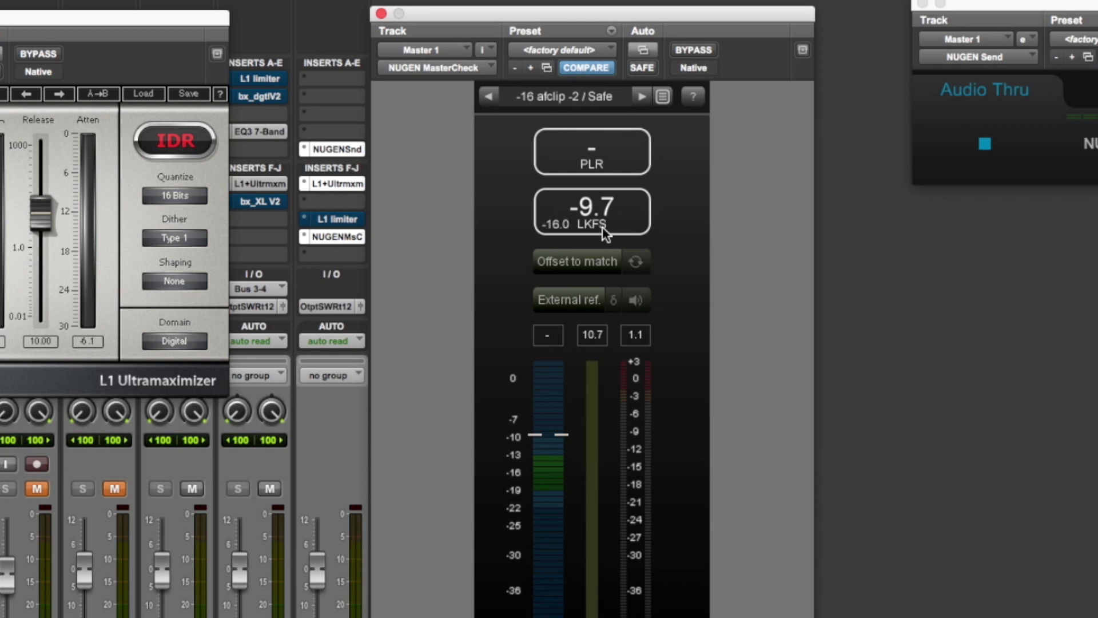
{"action": "mouse_move", "coordinate": [592, 234]}
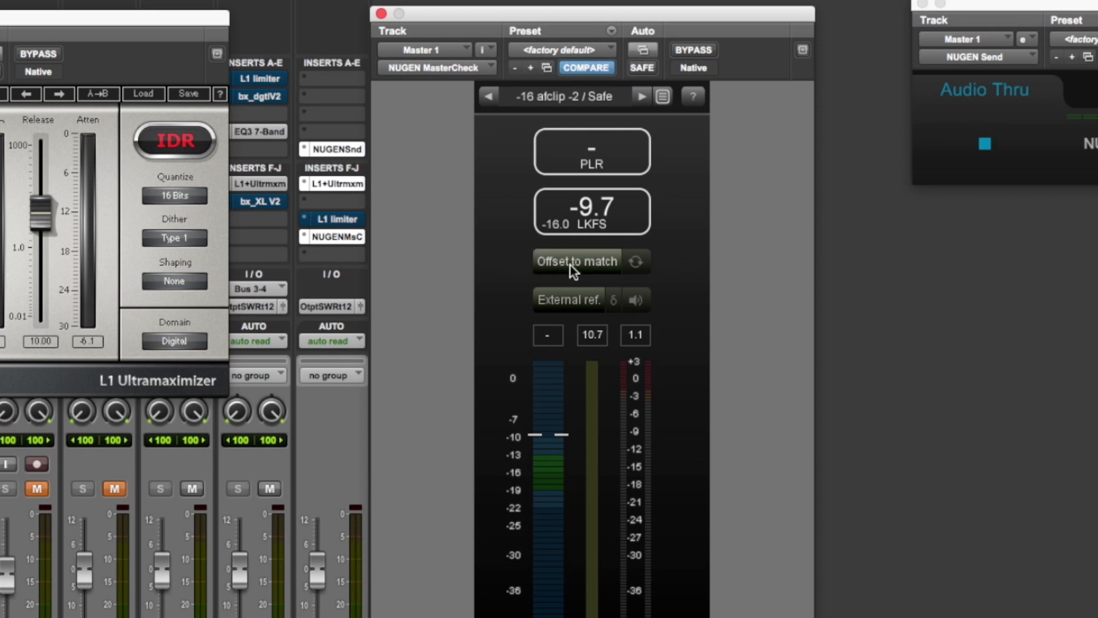
{"action": "mouse_move", "coordinate": [558, 272]}
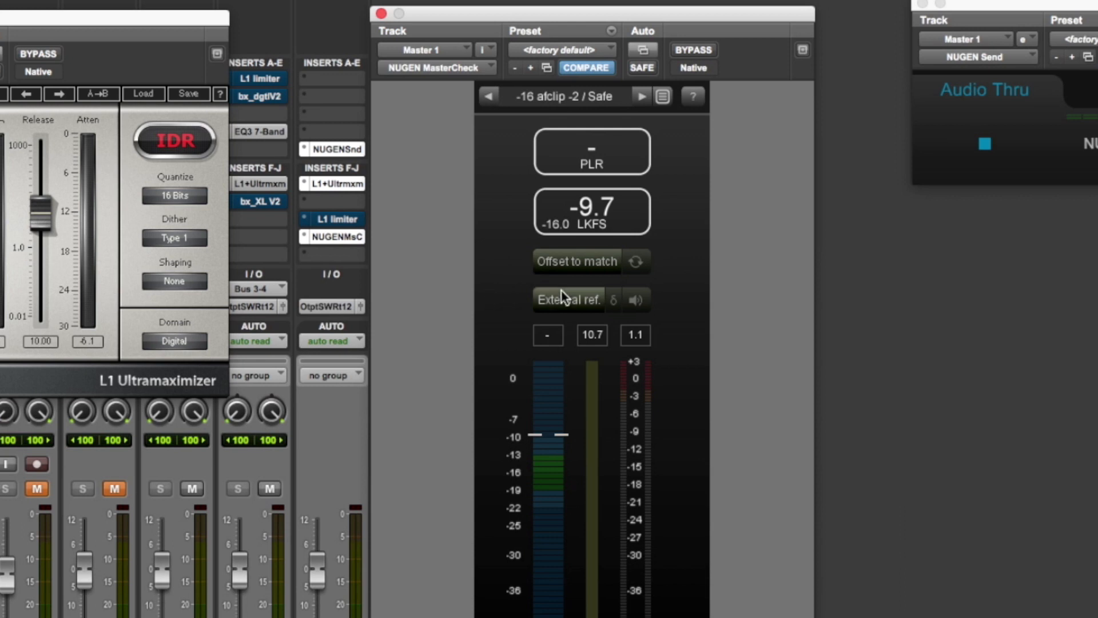
{"action": "mouse_move", "coordinate": [528, 309]}
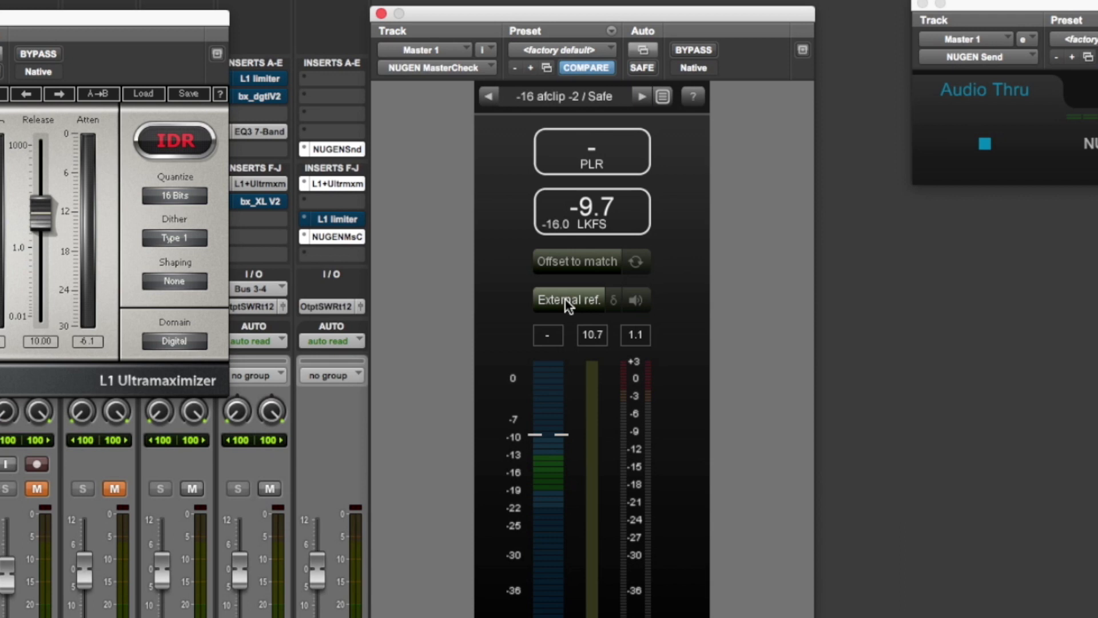
{"action": "mouse_move", "coordinate": [574, 352]}
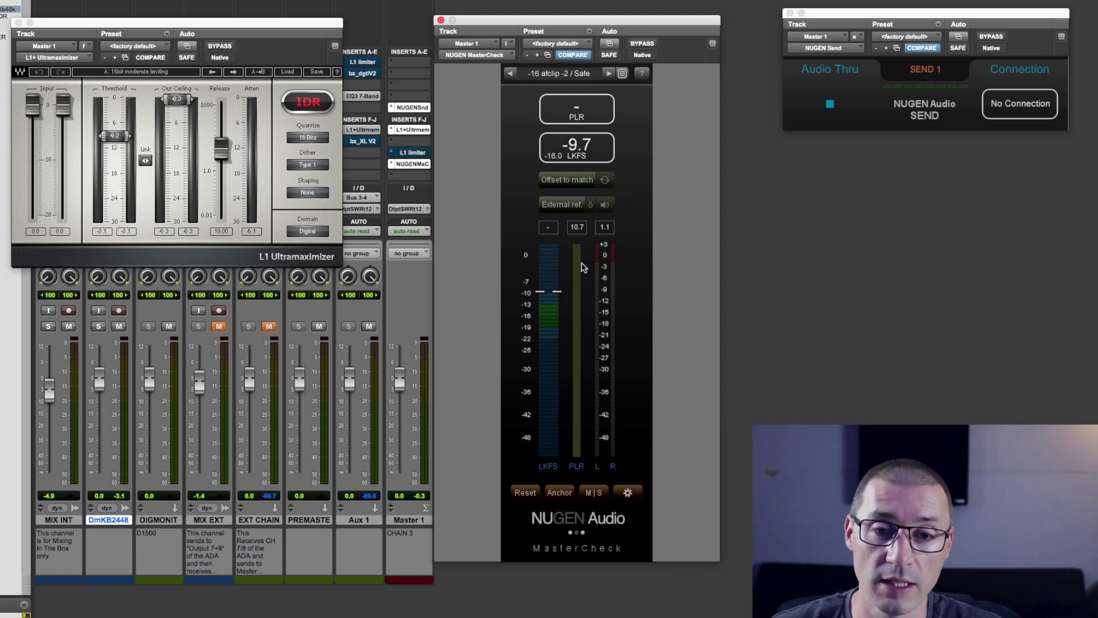
{"action": "mouse_move", "coordinate": [595, 318]}
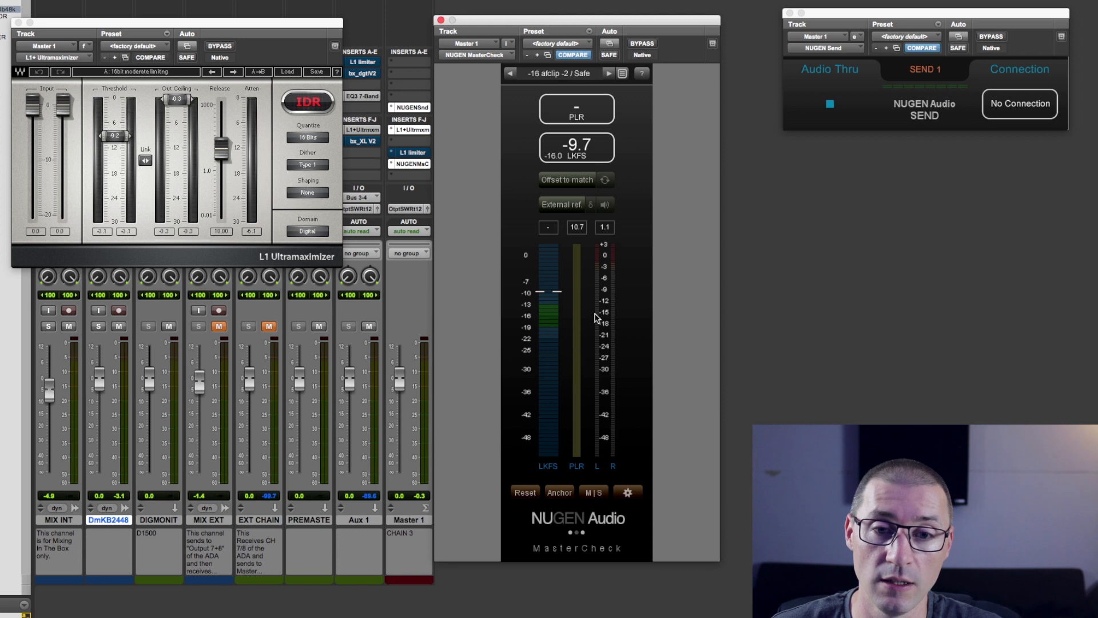
{"action": "mouse_move", "coordinate": [609, 329]}
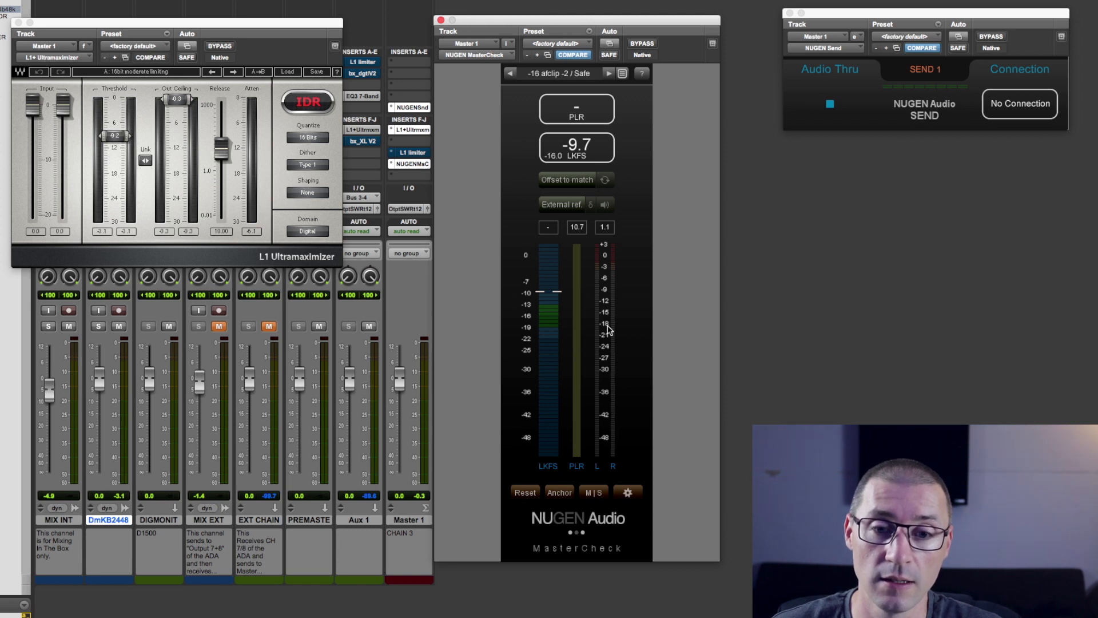
{"action": "mouse_move", "coordinate": [606, 459]}
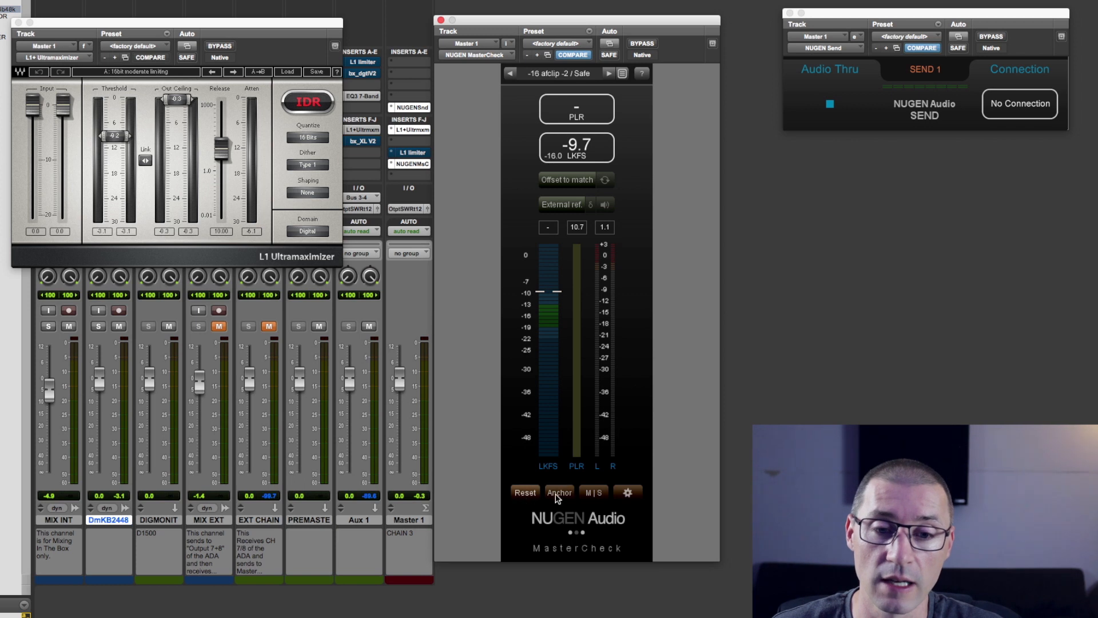
{"action": "left_click", "coordinate": [594, 492]}
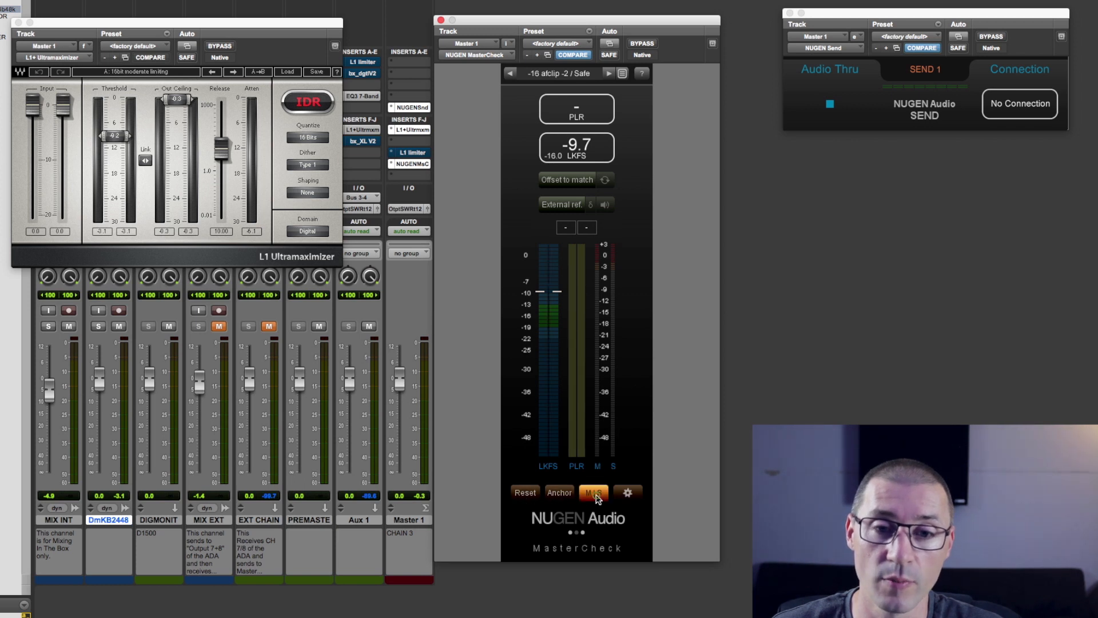
{"action": "left_click", "coordinate": [592, 492]}
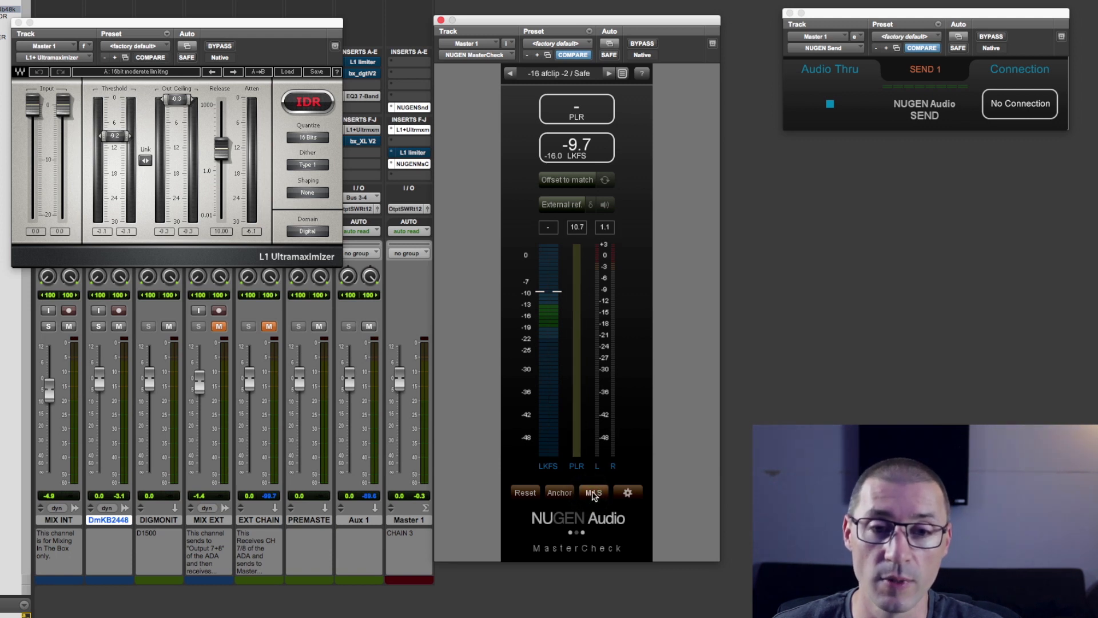
{"action": "left_click", "coordinate": [592, 492]}
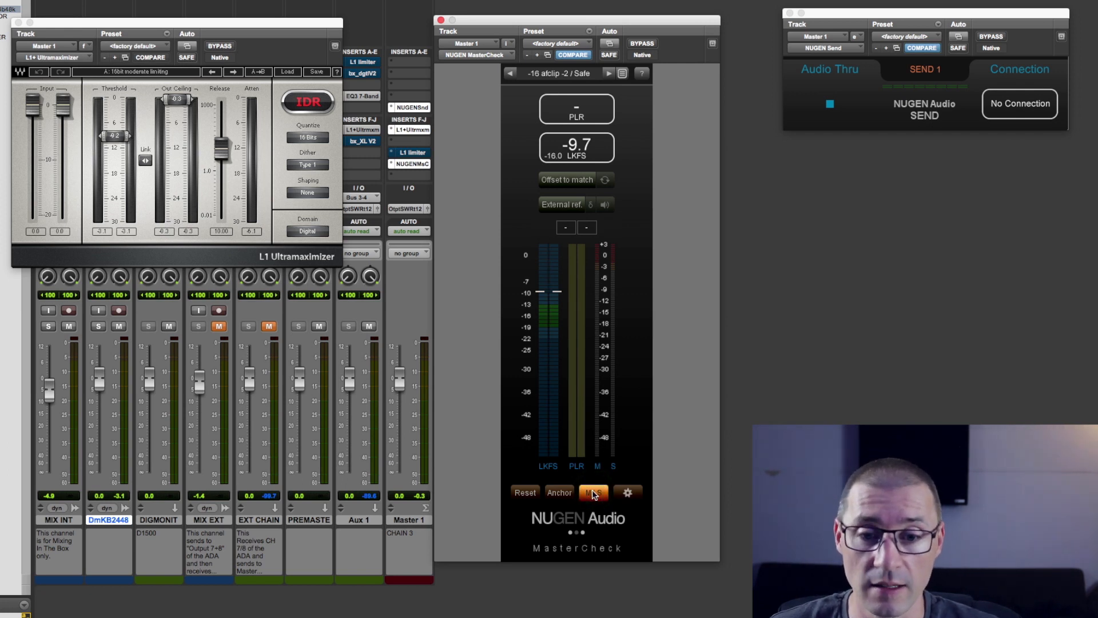
Show the settings page with loudness, PLR and true-peak colour thresholds and the -16 target
{"action": "left_click", "coordinate": [626, 491]}
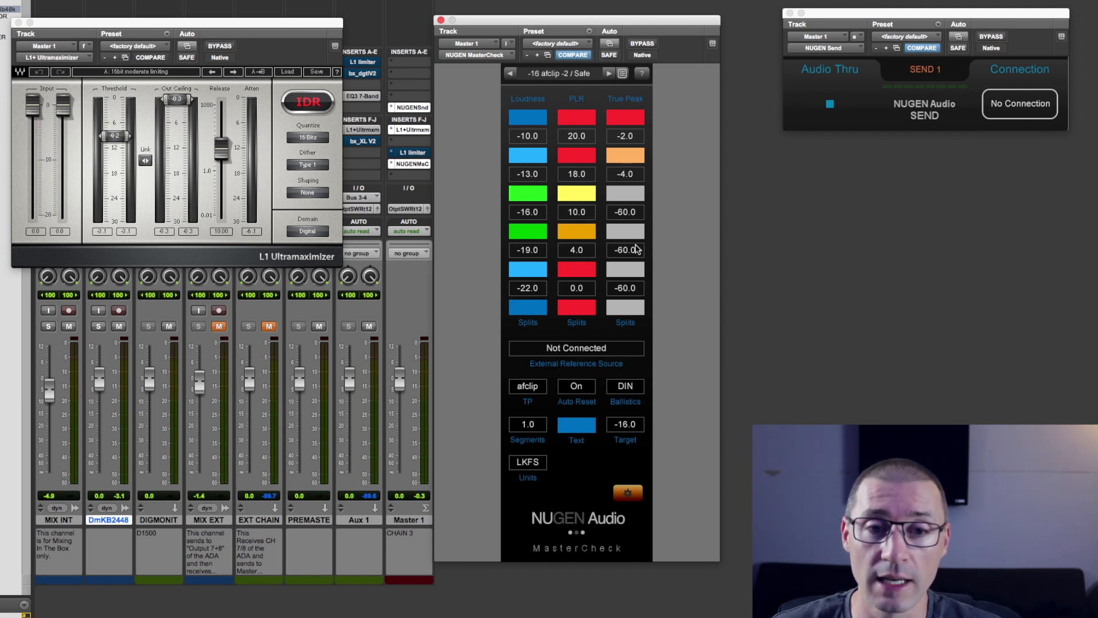
{"action": "mouse_move", "coordinate": [501, 233]}
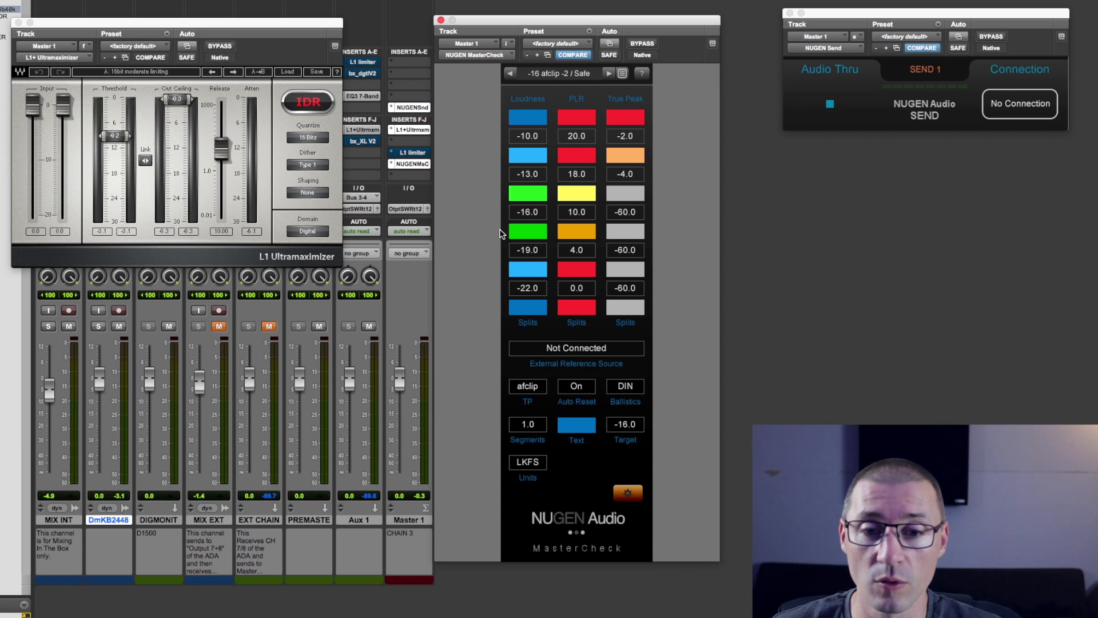
{"action": "mouse_move", "coordinate": [469, 352]}
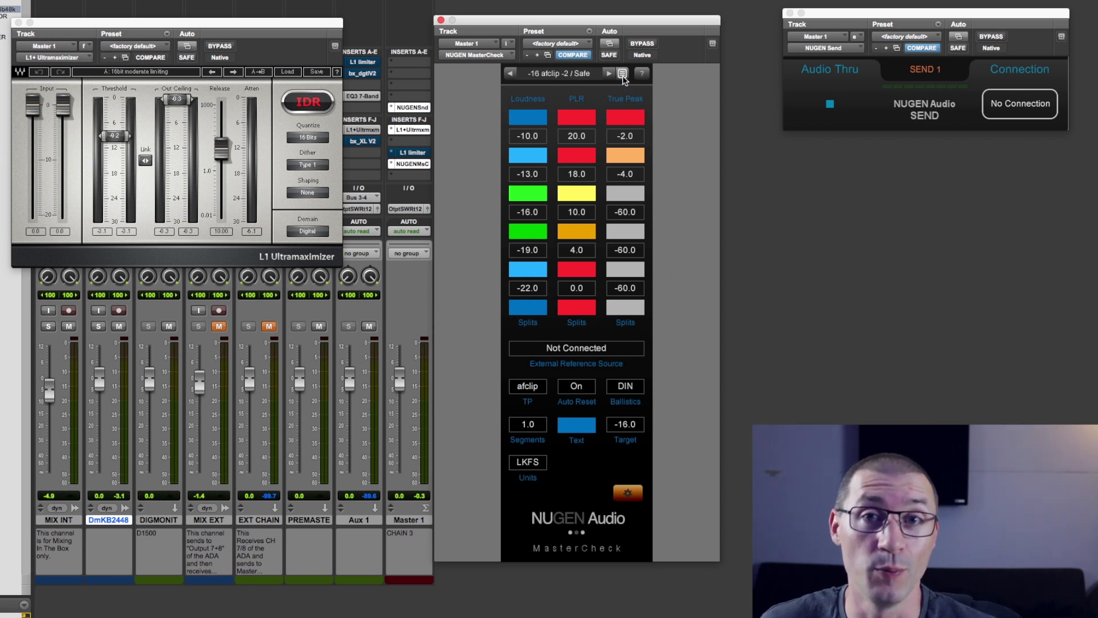
{"action": "left_click", "coordinate": [622, 73]}
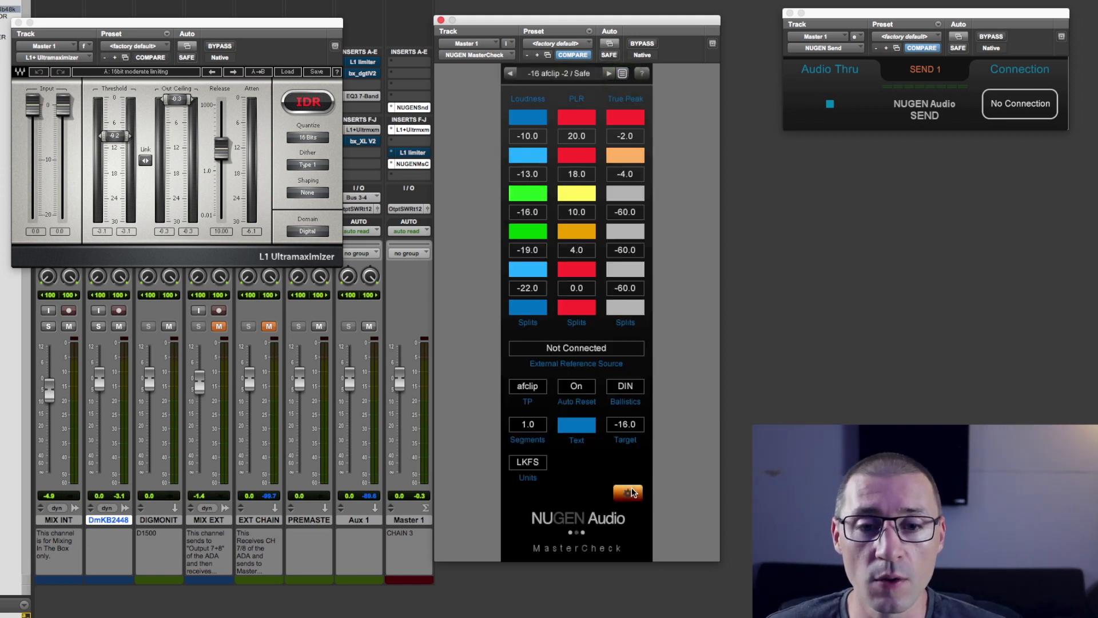
Leave the settings via the gear icon, back to left/right metering at -9.7 LKFS
{"action": "left_click", "coordinate": [628, 491]}
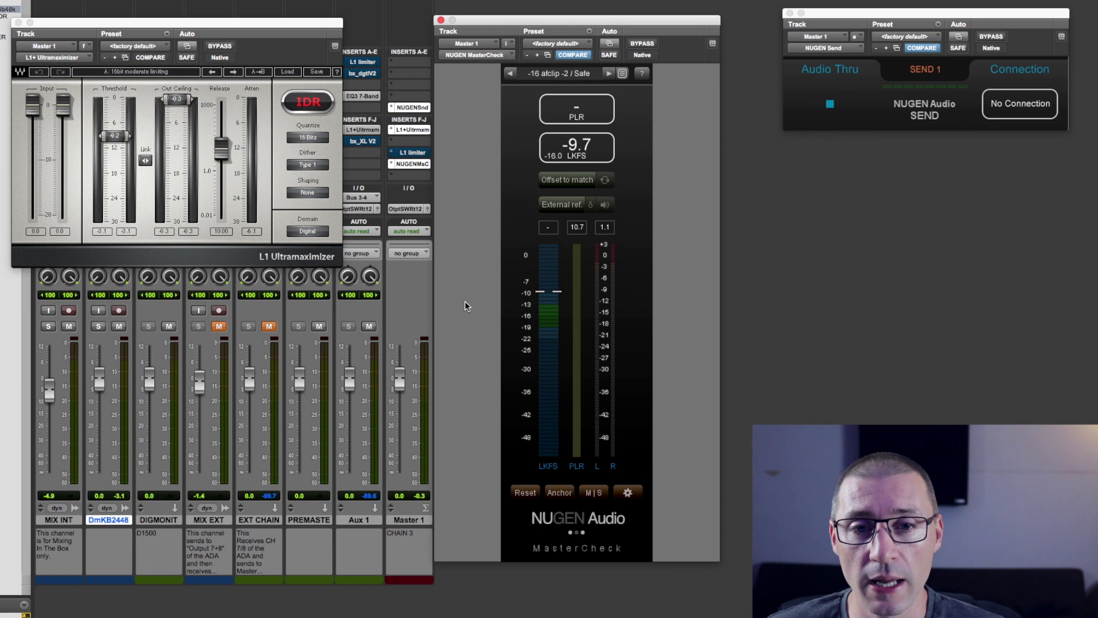
{"action": "mouse_move", "coordinate": [456, 215]}
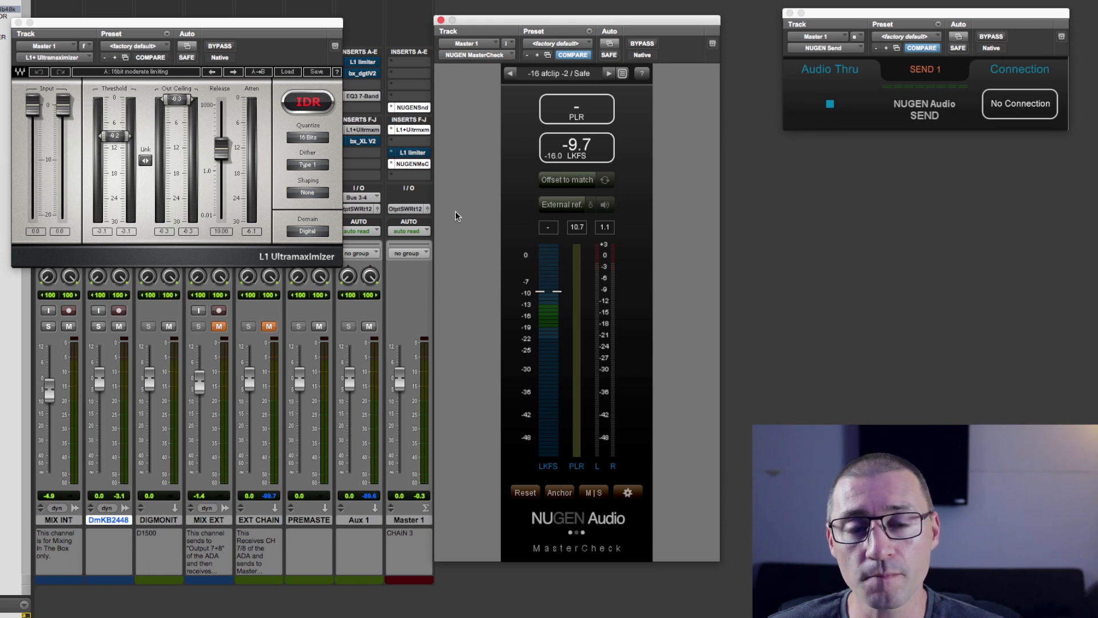
{"action": "mouse_move", "coordinate": [645, 117]}
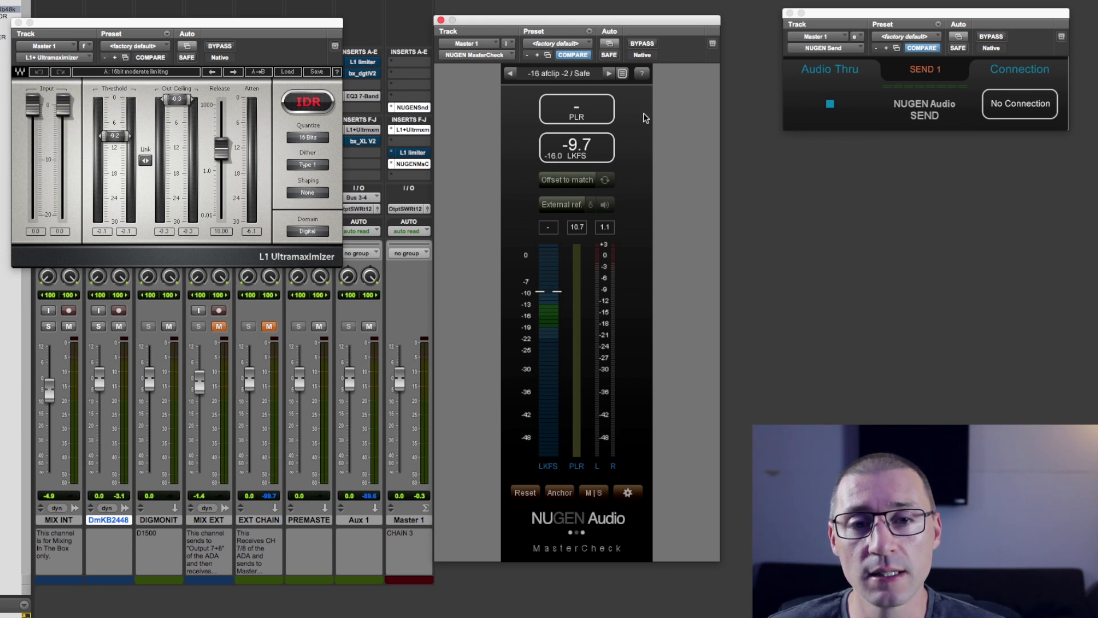
{"action": "mouse_move", "coordinate": [532, 110]}
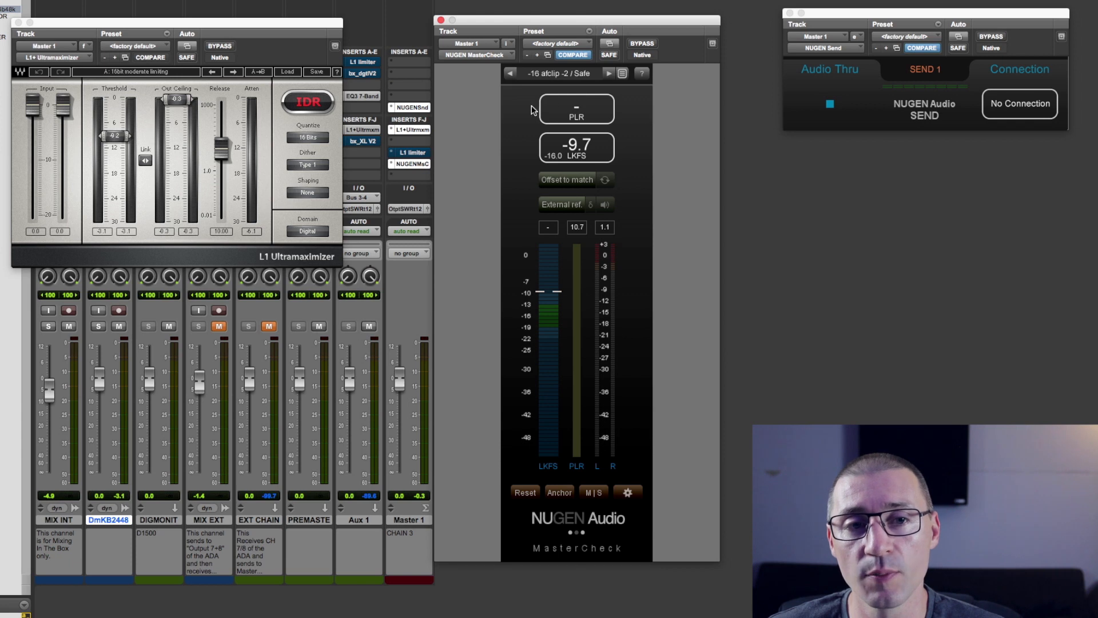
{"action": "mouse_move", "coordinate": [492, 126]}
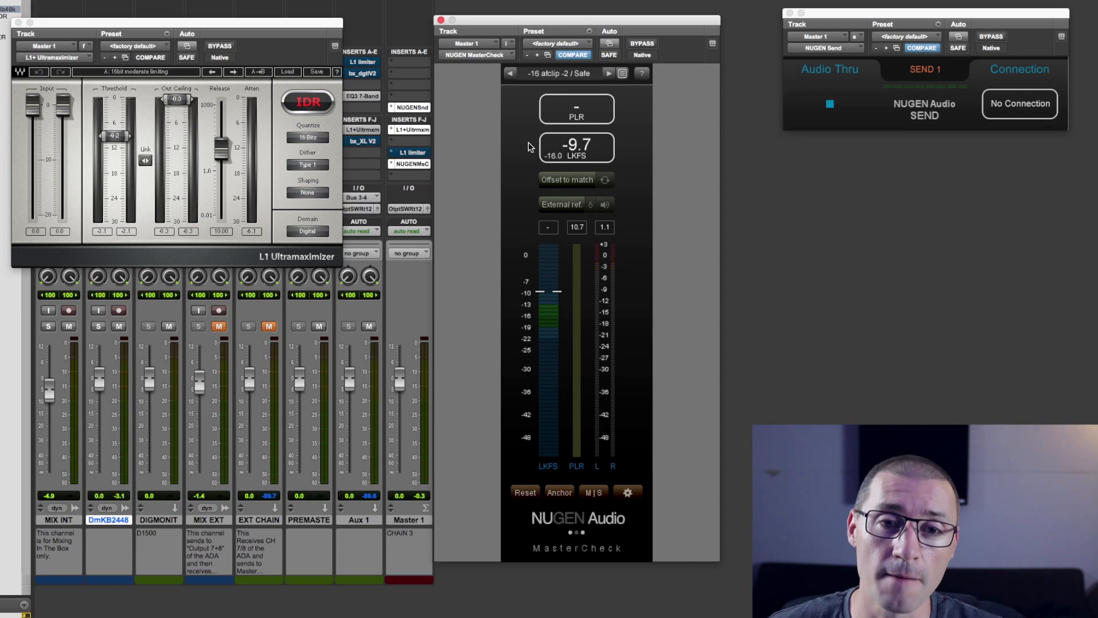
{"action": "mouse_move", "coordinate": [499, 268]}
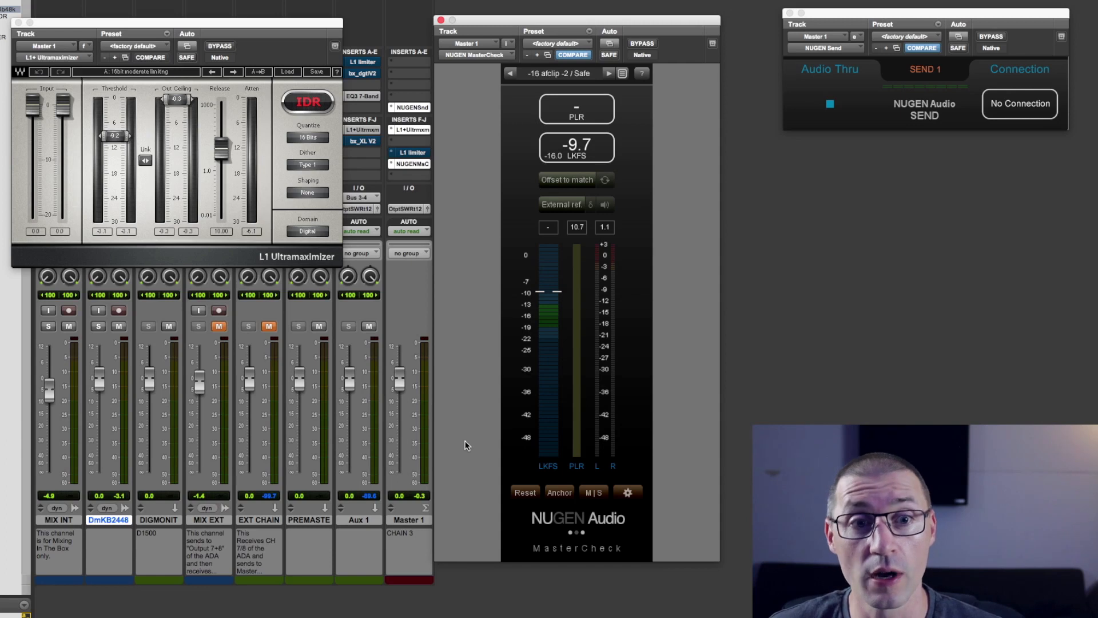
{"action": "mouse_move", "coordinate": [501, 258]}
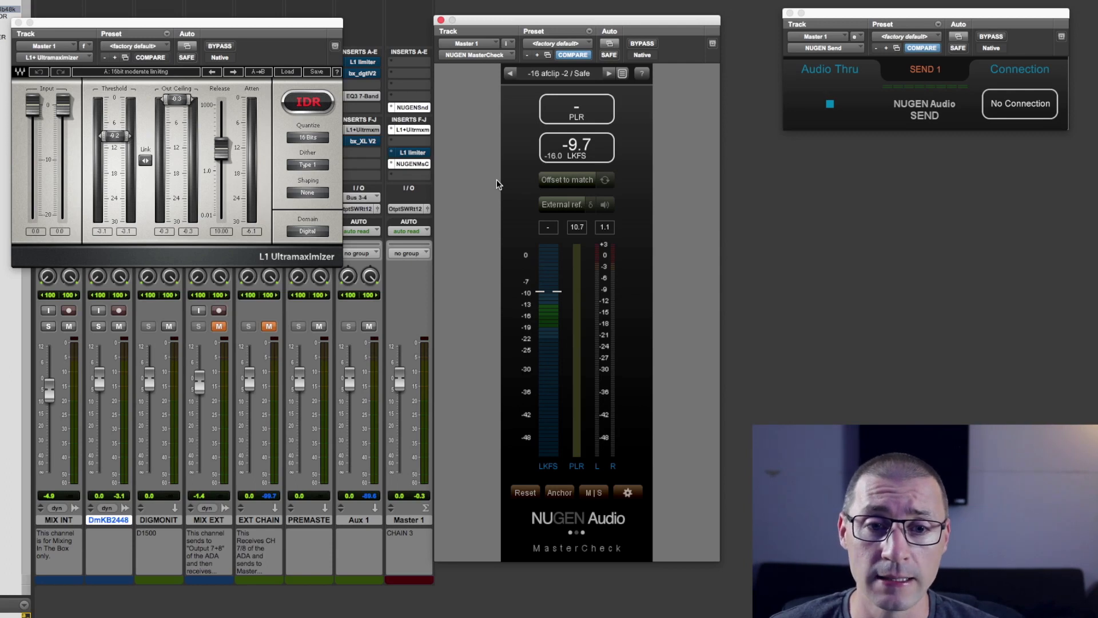
{"action": "mouse_move", "coordinate": [496, 193]}
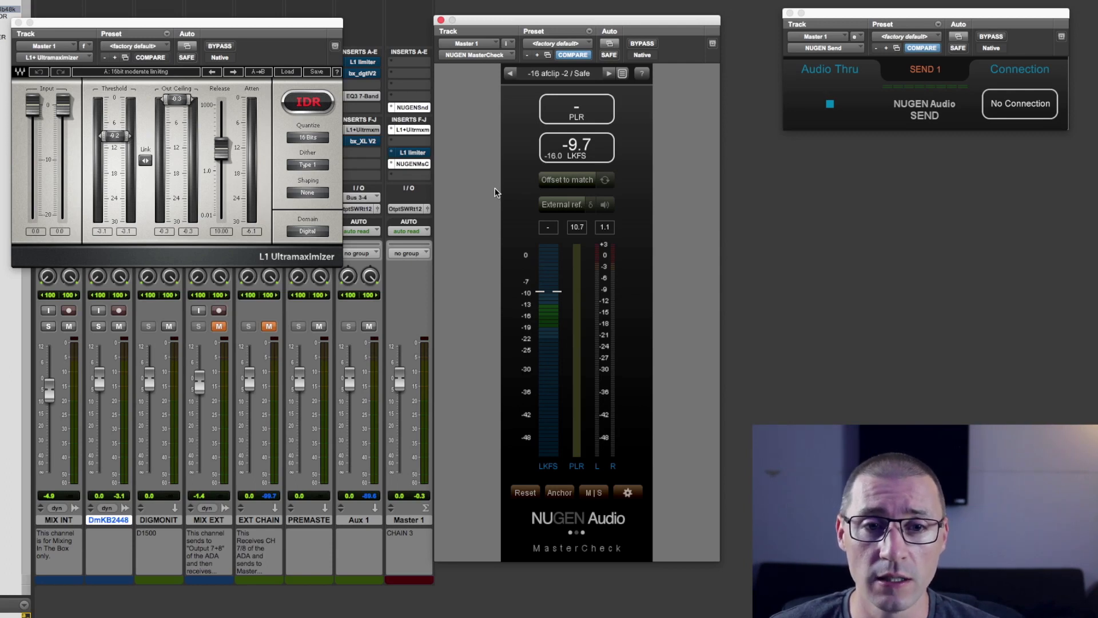